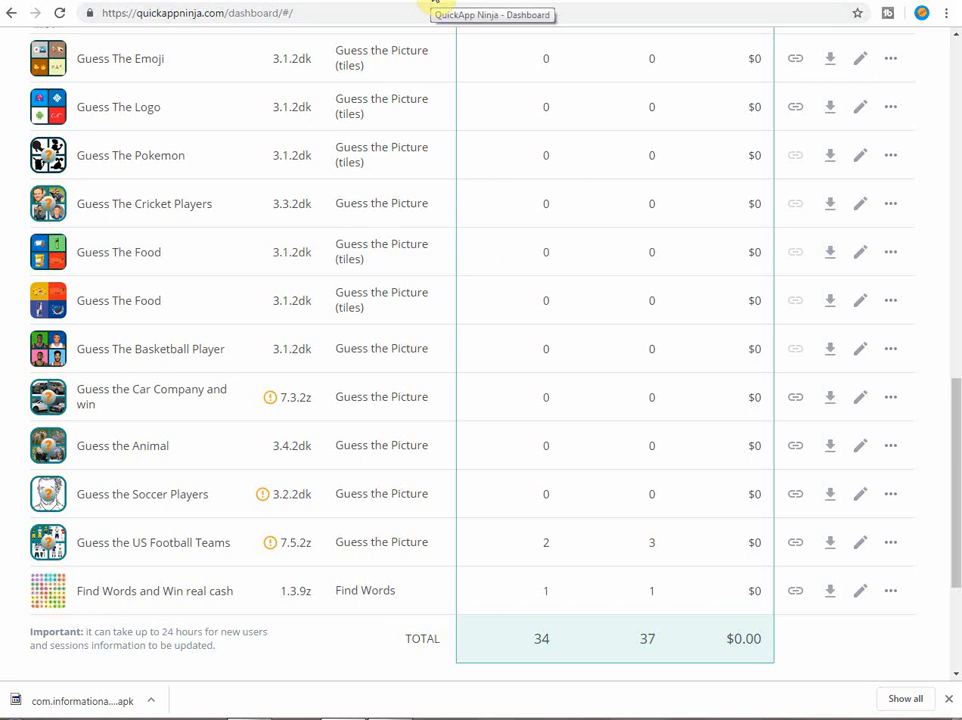
{"action": "mouse_move", "coordinate": [240, 537]}
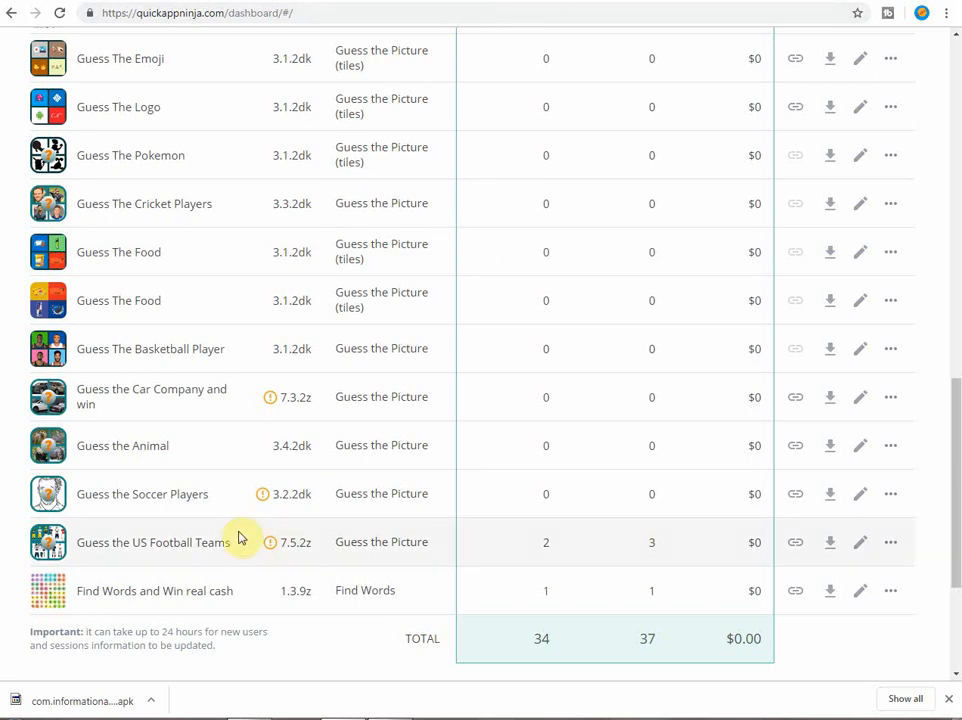
{"action": "mouse_move", "coordinate": [168, 578]}
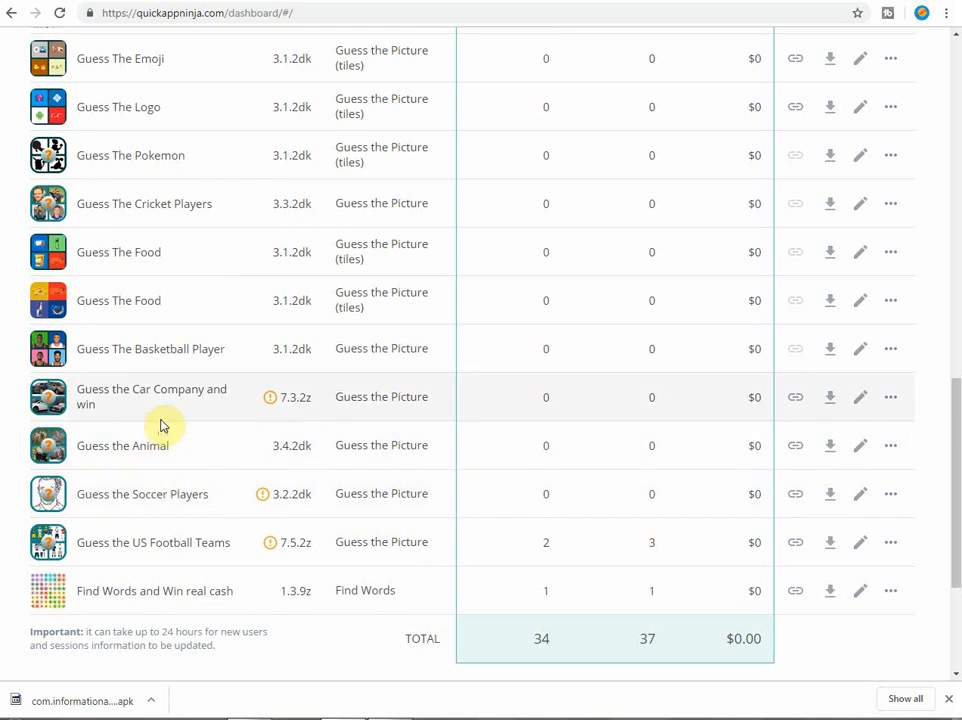
{"action": "mouse_move", "coordinate": [105, 436]}
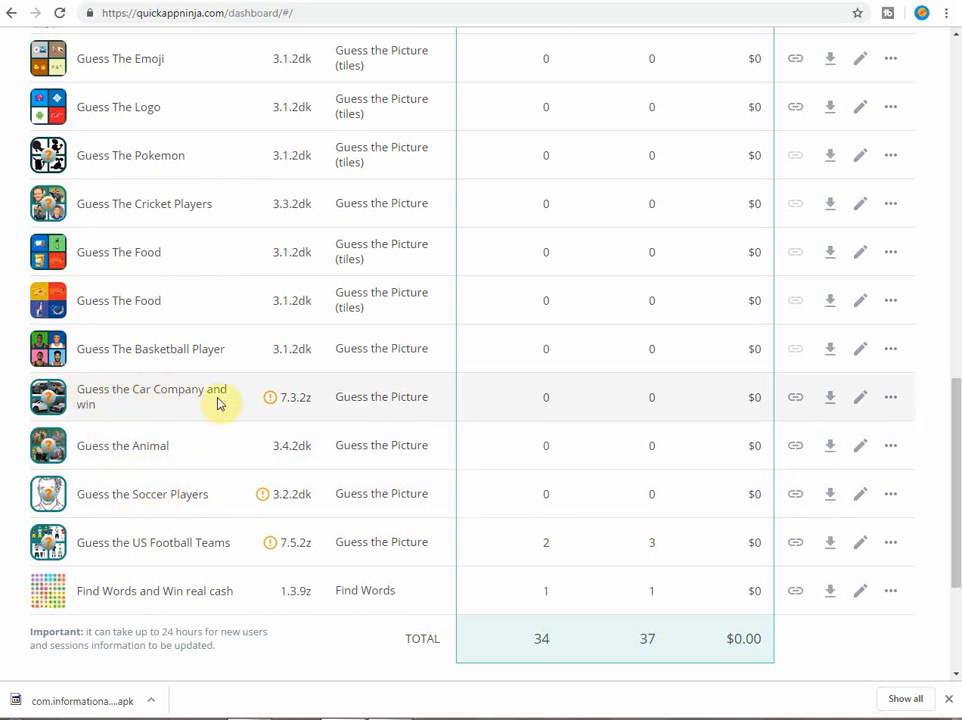
{"action": "mouse_move", "coordinate": [270, 397]}
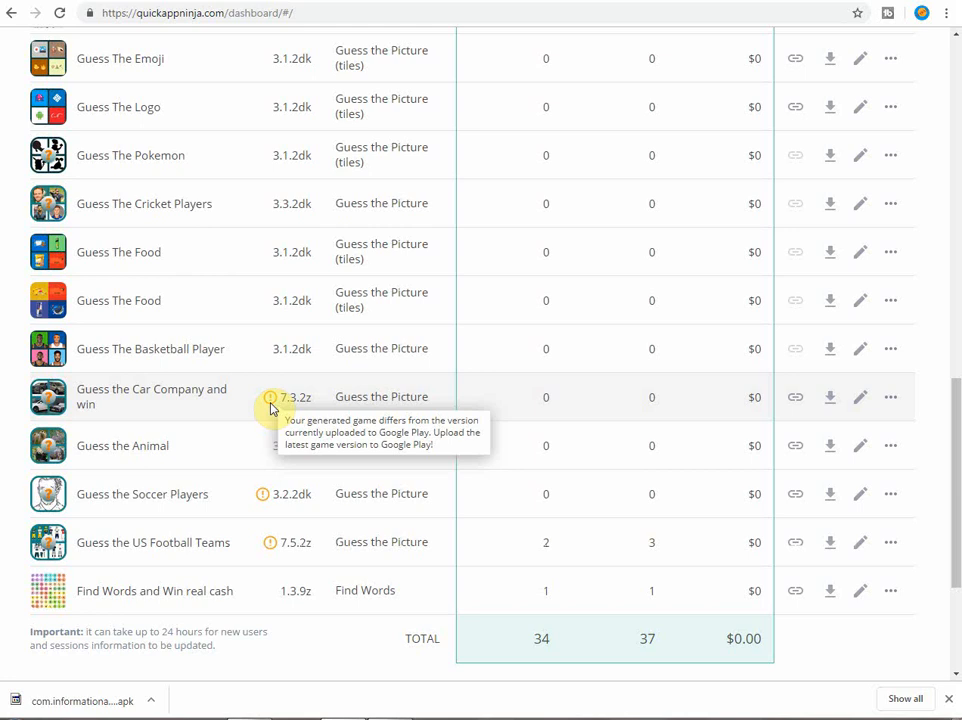
{"action": "mouse_move", "coordinate": [290, 408]}
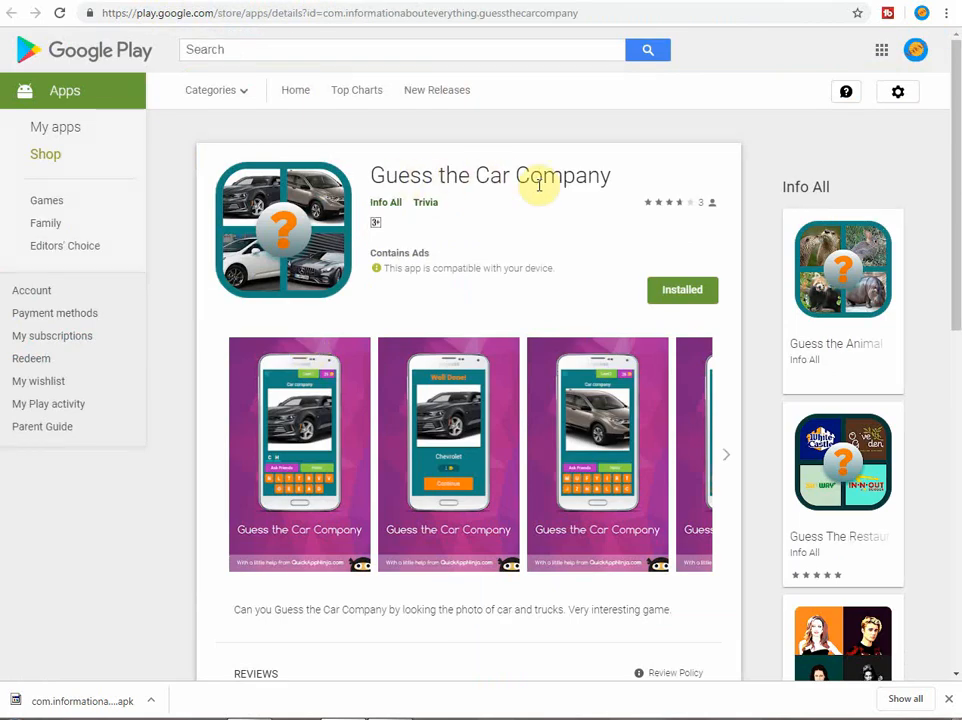
{"action": "mouse_move", "coordinate": [318, 455]}
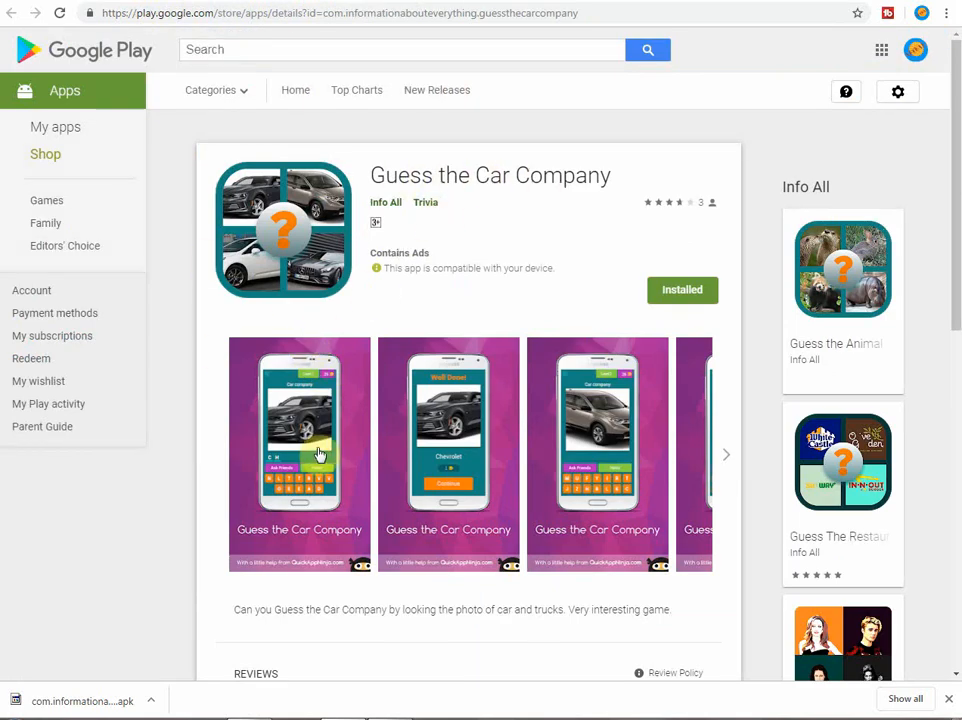
- Scroll the Guess the Car Company Play Store listing to check current version 3.2.2dk and content rating
{"action": "scroll", "scroll_direction": "down", "scroll_amount": 3}
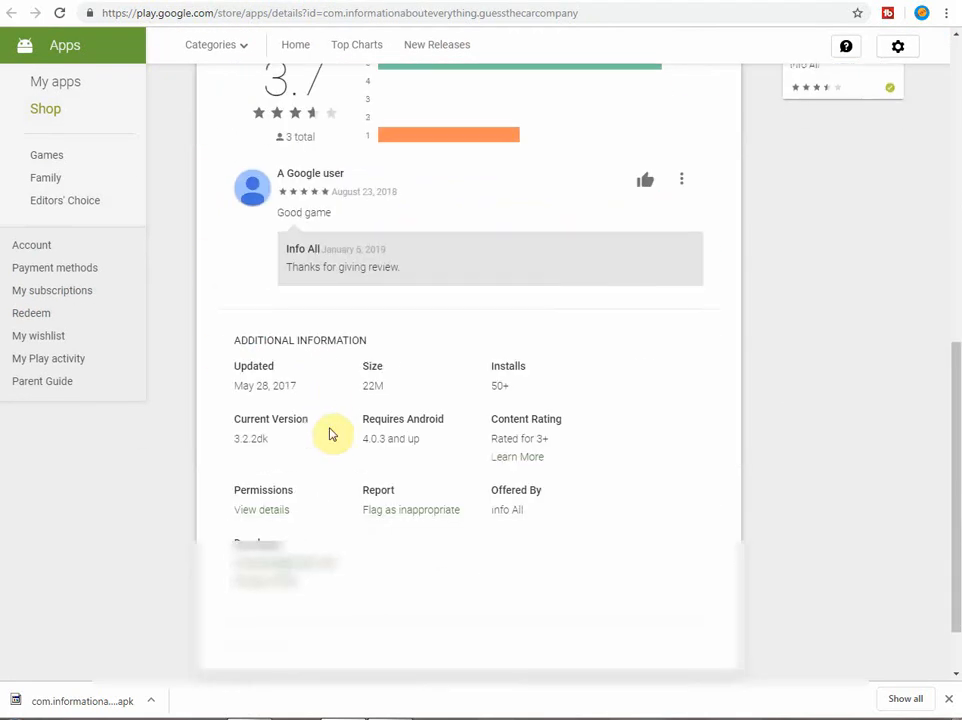
{"action": "double_click", "coordinate": [251, 438]}
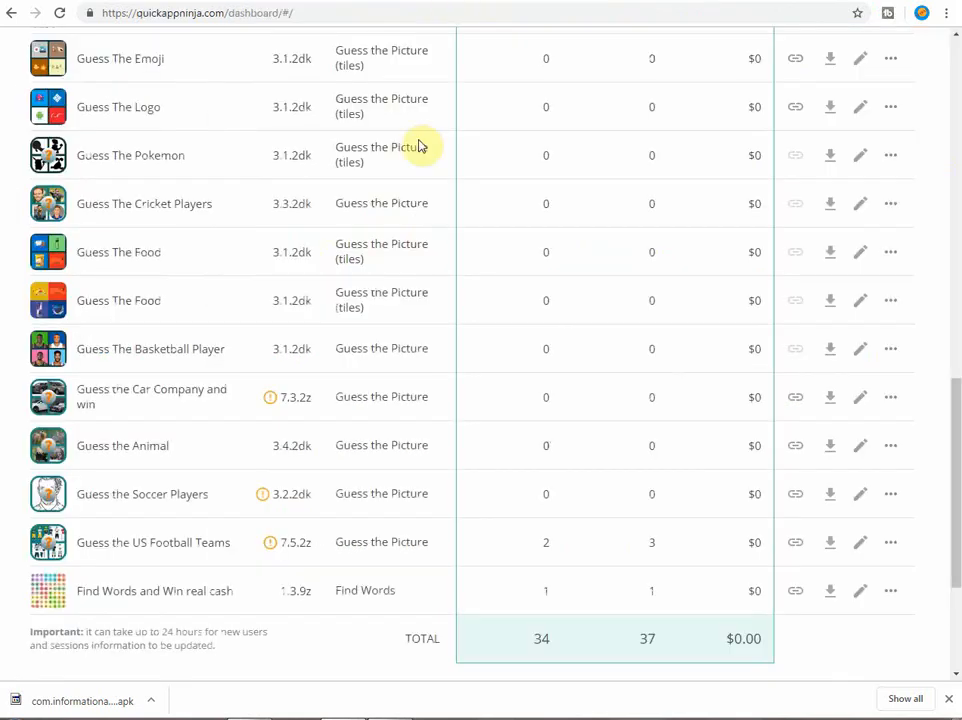
{"action": "mouse_move", "coordinate": [190, 482]}
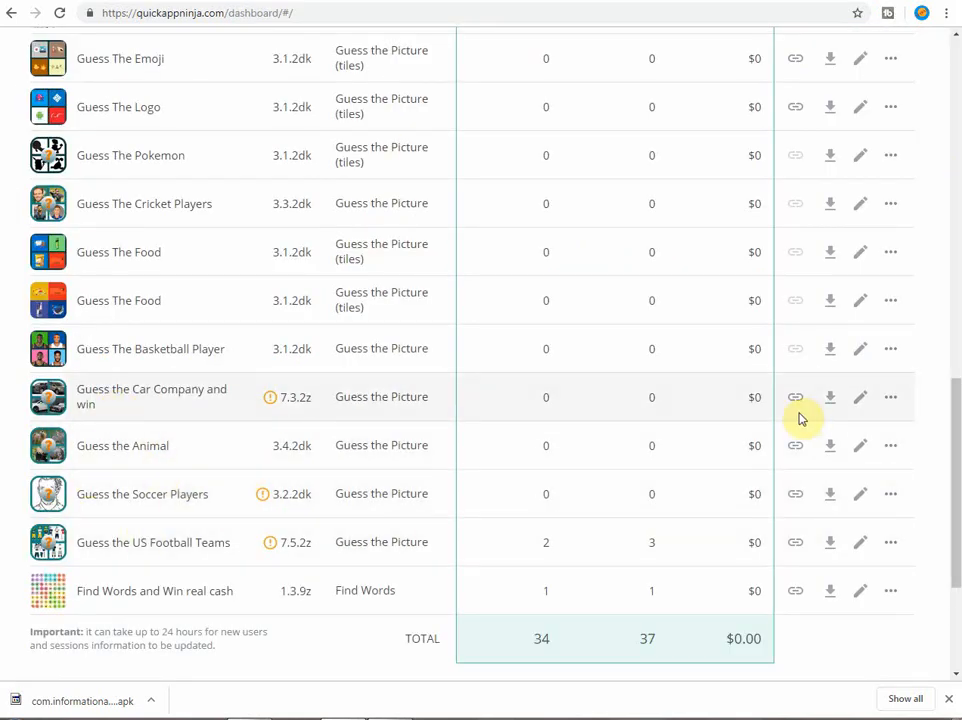
{"action": "mouse_move", "coordinate": [848, 410]}
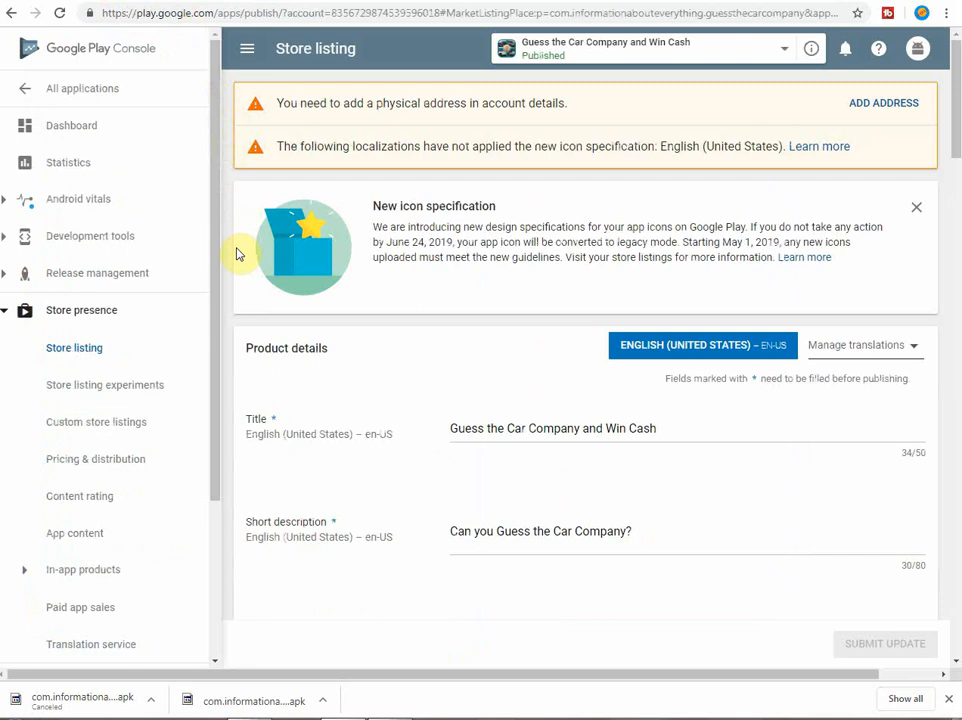
{"action": "mouse_move", "coordinate": [183, 364]}
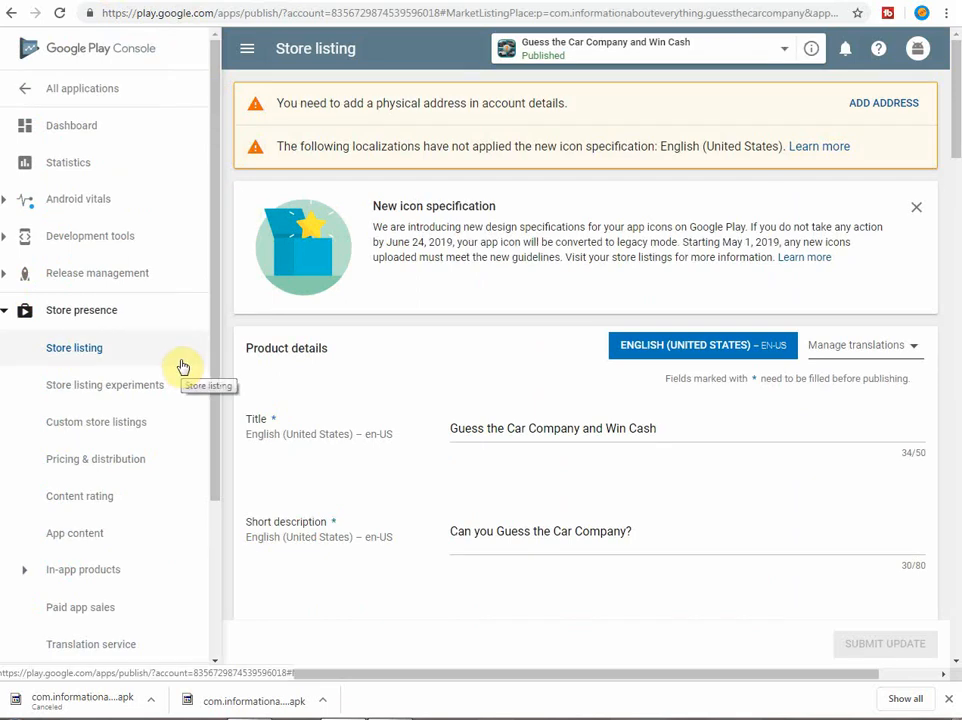
{"action": "mouse_move", "coordinate": [70, 125]}
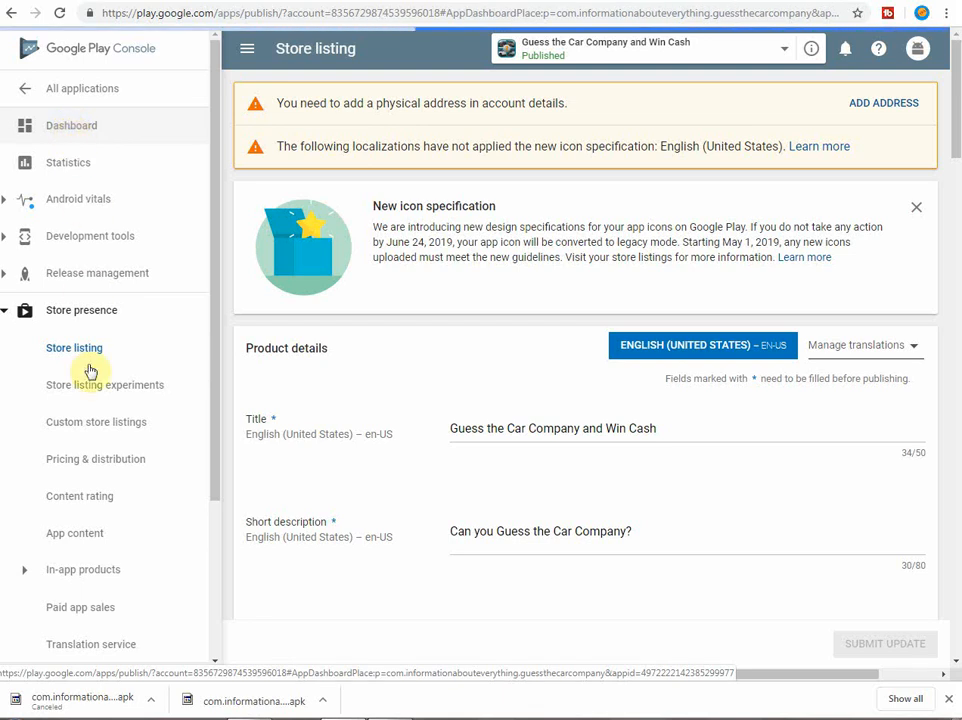
- Go from the game's dashboard to its Content rating page
{"action": "left_click", "coordinate": [71, 125]}
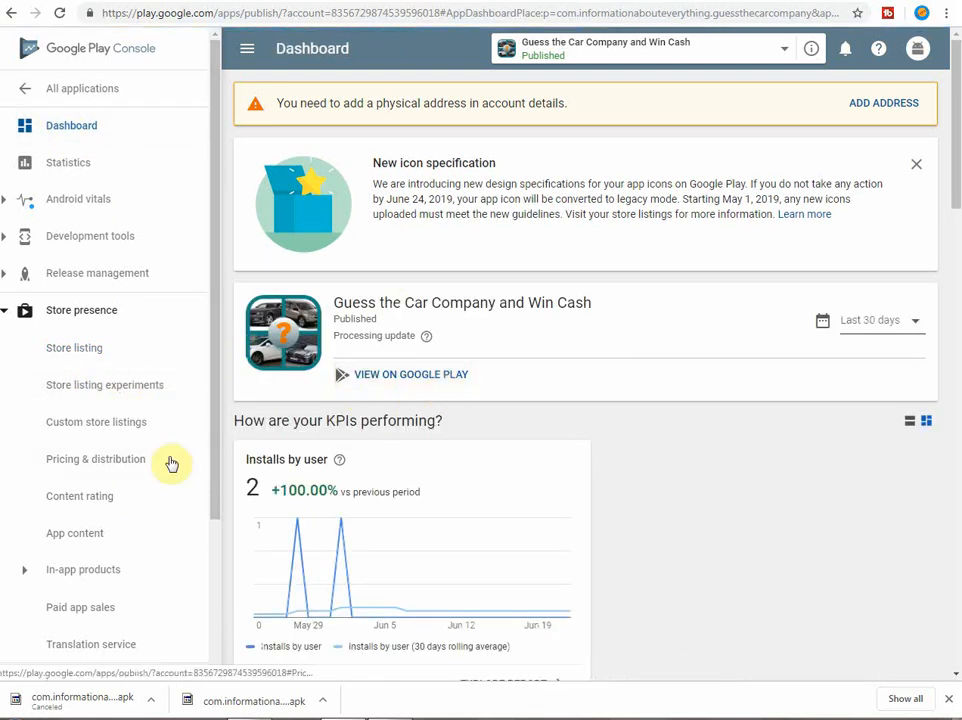
{"action": "mouse_move", "coordinate": [119, 533]}
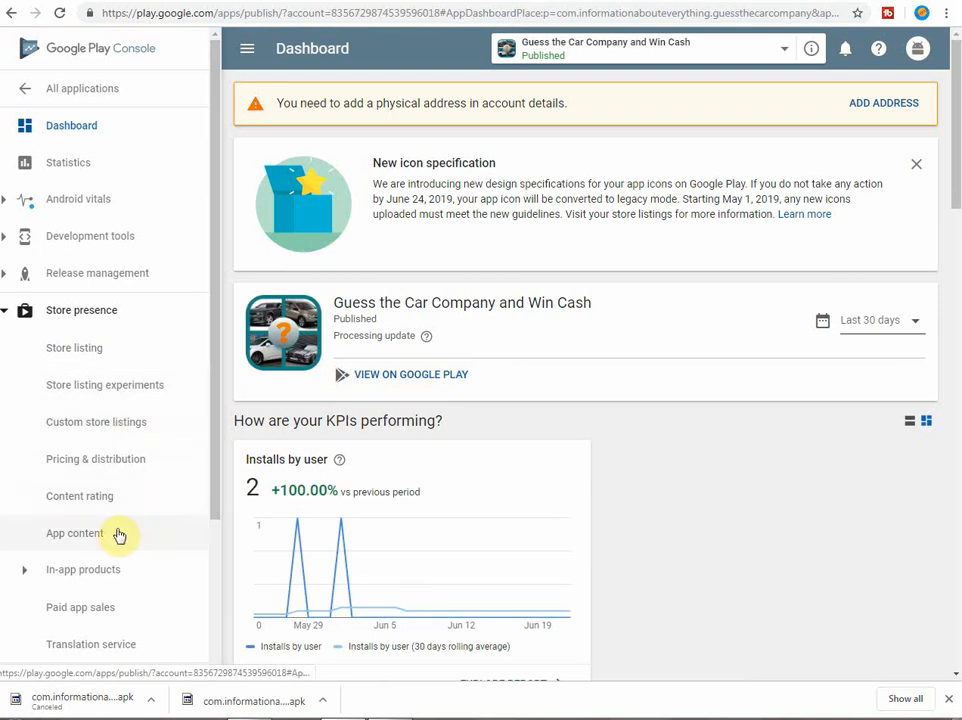
{"action": "mouse_move", "coordinate": [79, 496]}
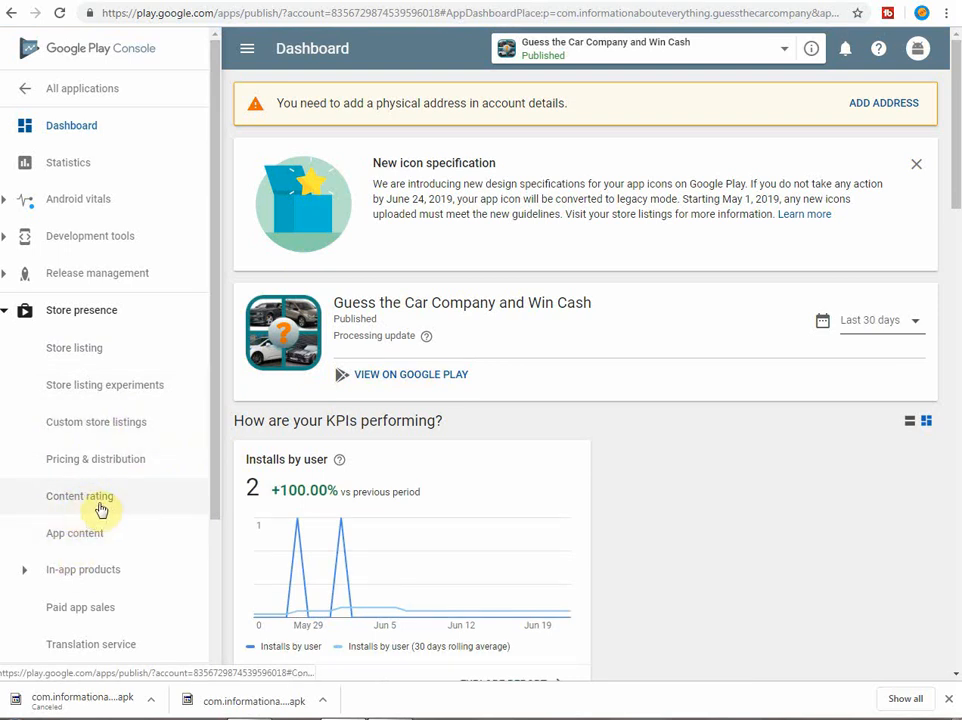
{"action": "left_click", "coordinate": [79, 496]}
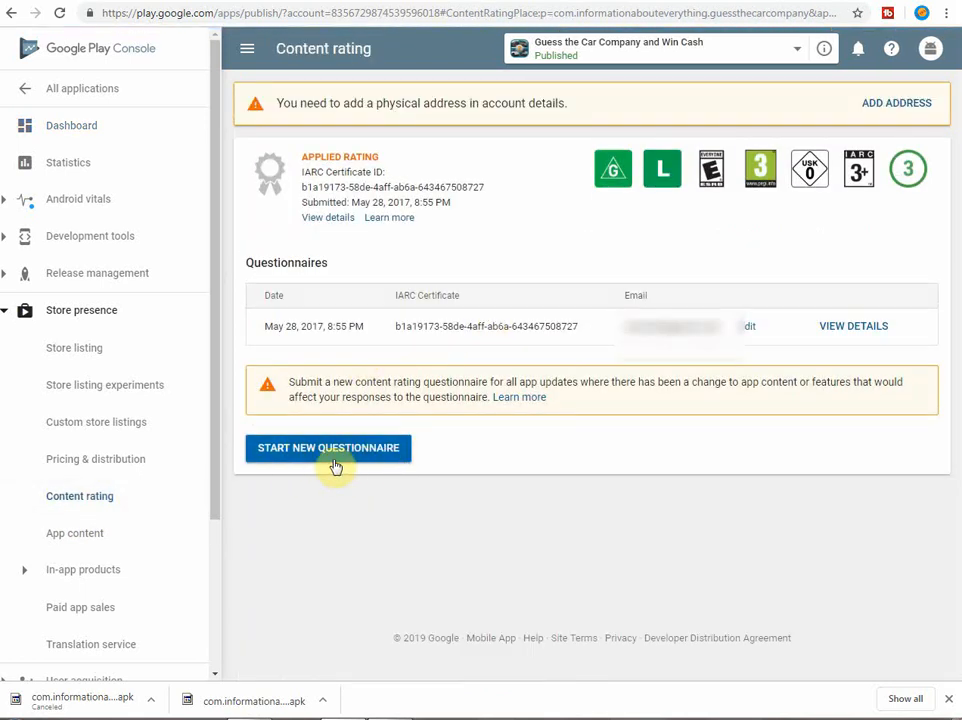
- Start a new questionnaire: no violence or sexuality, yes to gambling, no to bingo
{"action": "left_click", "coordinate": [328, 447]}
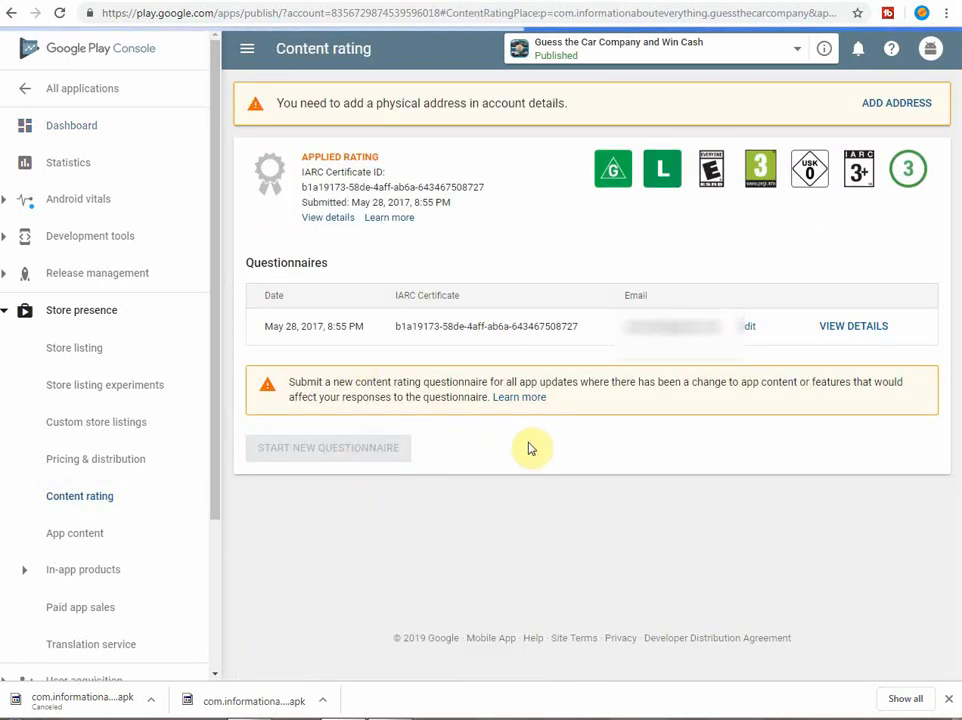
{"action": "left_click", "coordinate": [328, 447]}
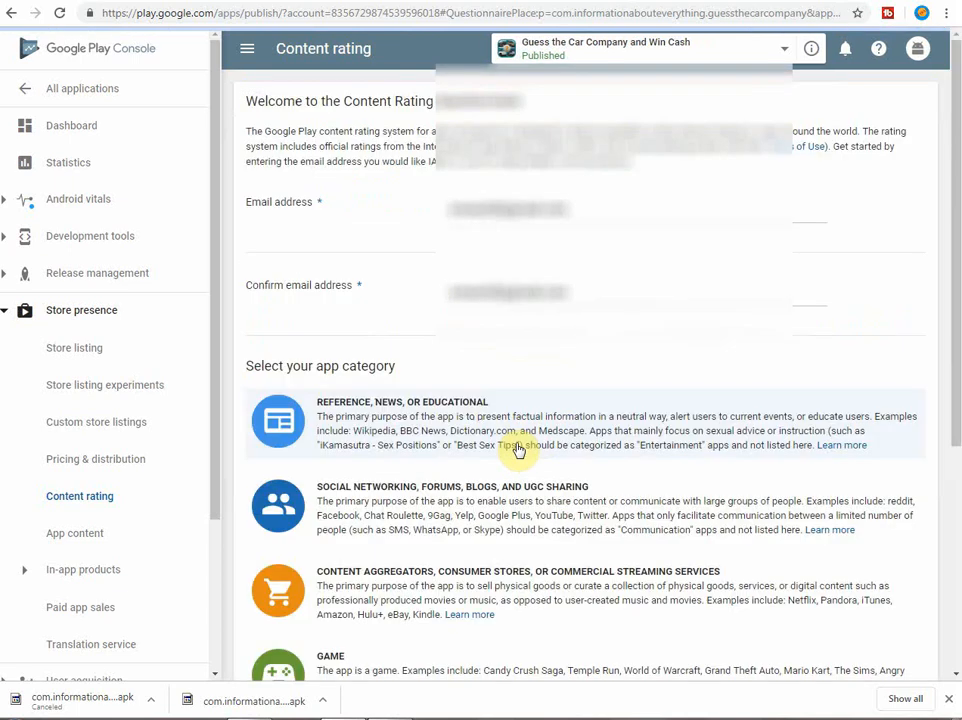
{"action": "scroll", "scroll_direction": "down", "scroll_amount": 3}
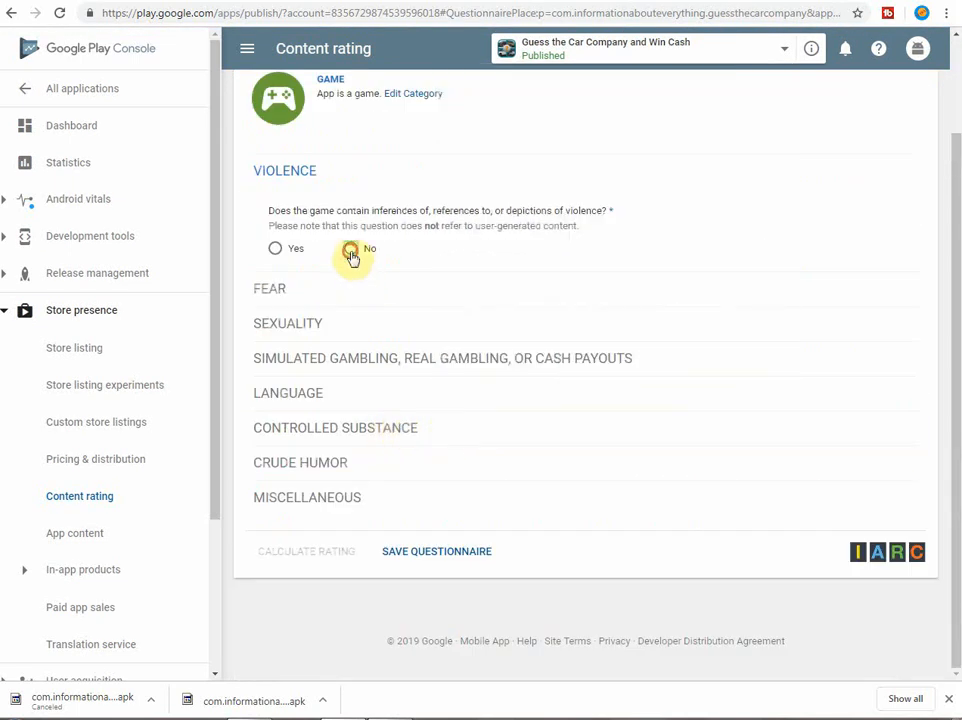
{"action": "left_click", "coordinate": [350, 248]}
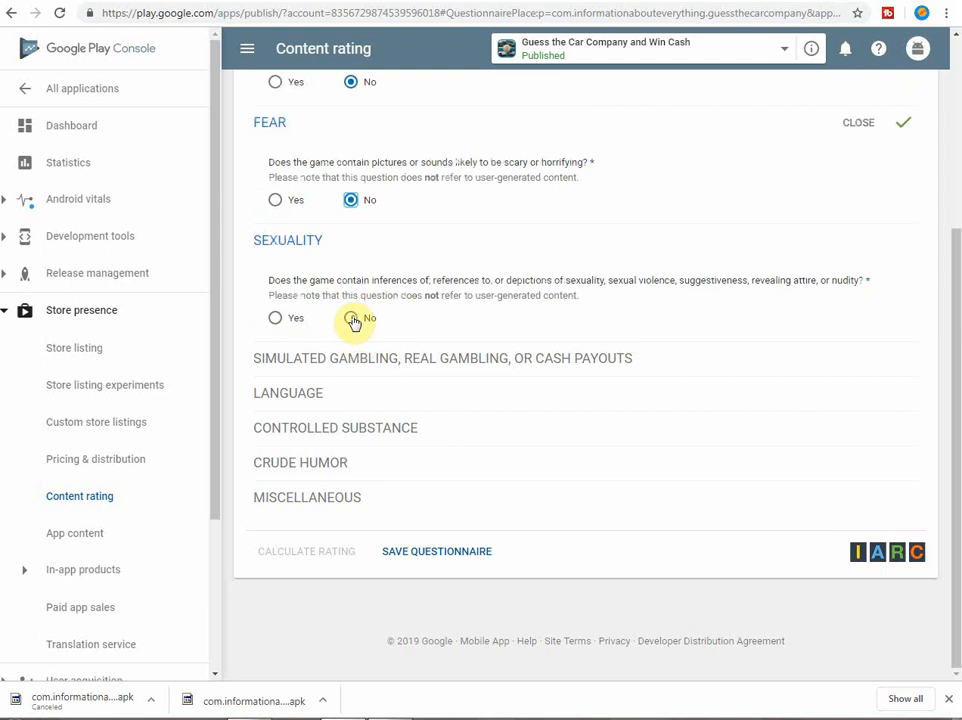
{"action": "left_click", "coordinate": [351, 318]}
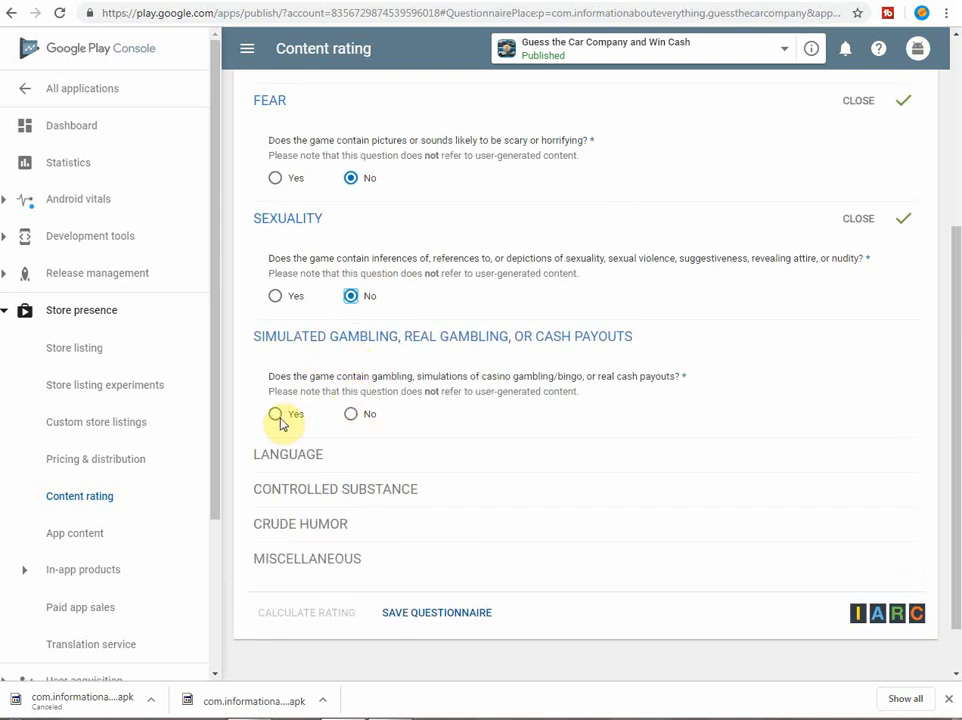
{"action": "left_click", "coordinate": [276, 414]}
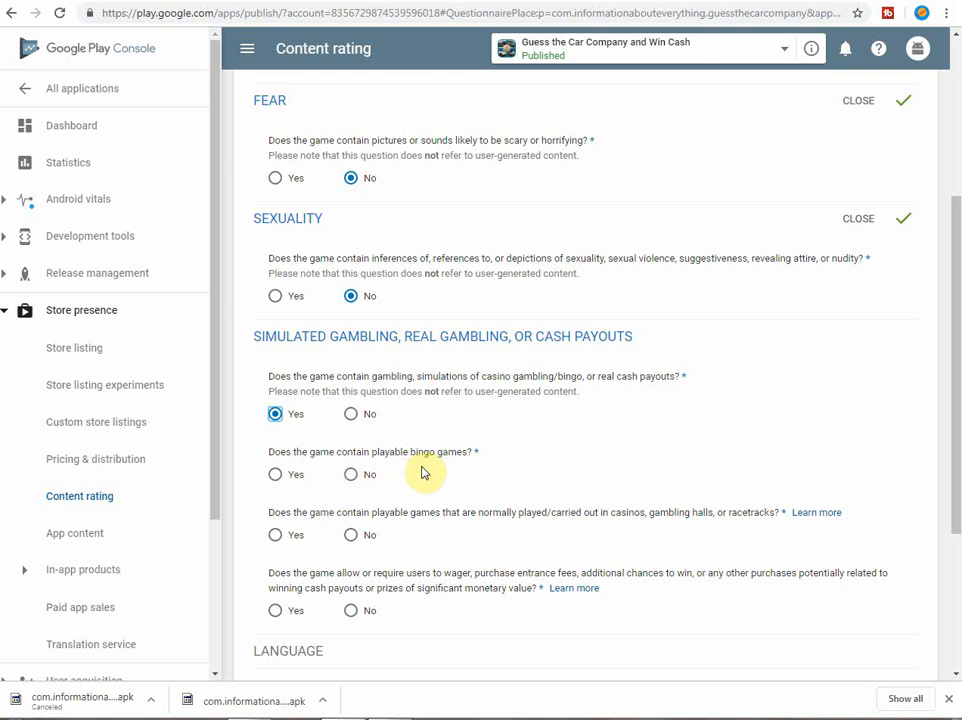
{"action": "left_click", "coordinate": [351, 474]}
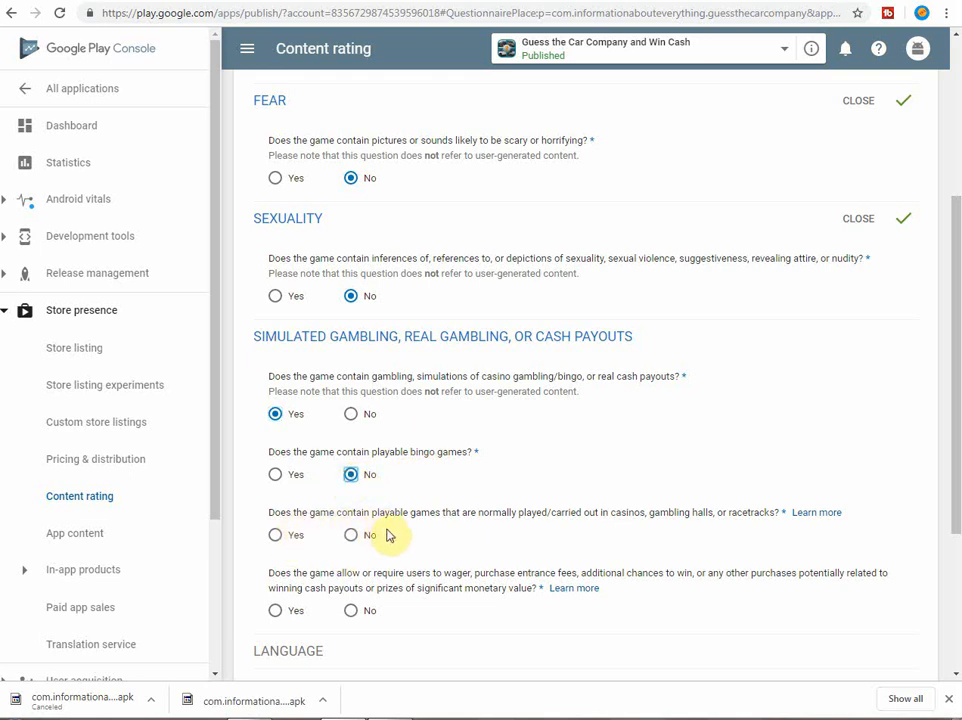
{"action": "mouse_move", "coordinate": [535, 528]}
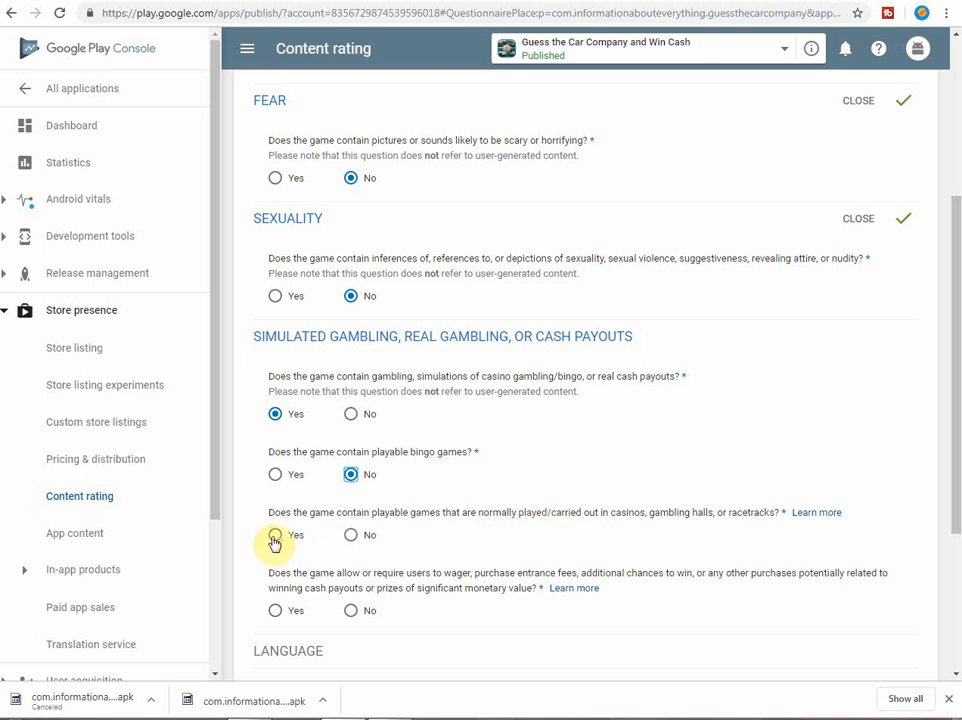
- Answer yes to casino-style games, no to sharing location, and save the questionnaire
{"action": "left_click", "coordinate": [275, 535]}
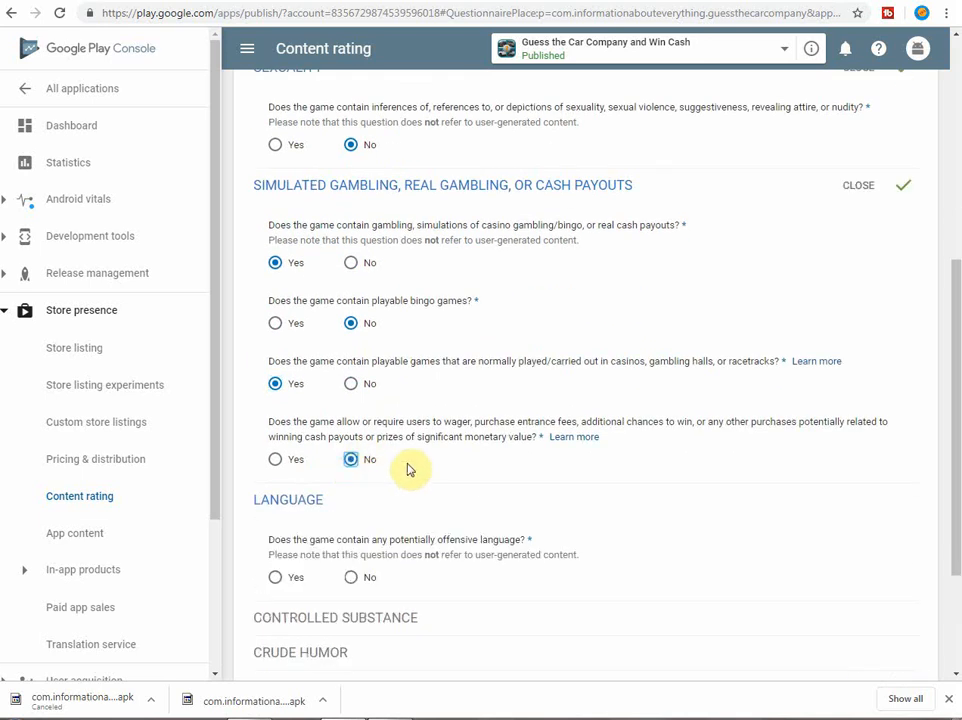
{"action": "scroll", "scroll_direction": "down", "scroll_amount": 3}
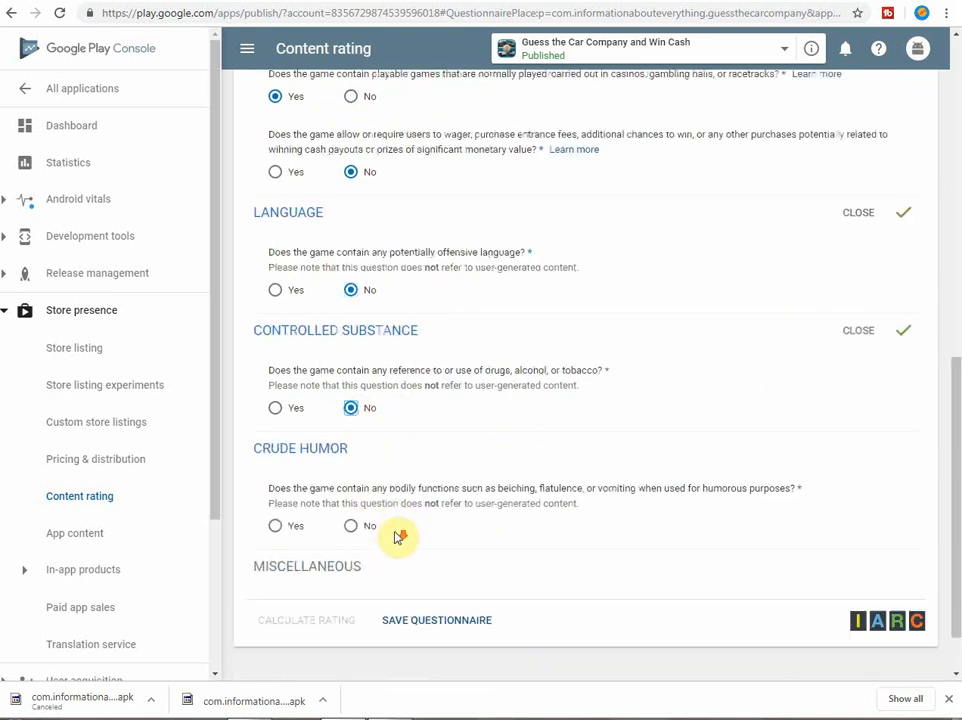
{"action": "scroll", "scroll_direction": "down", "scroll_amount": 3}
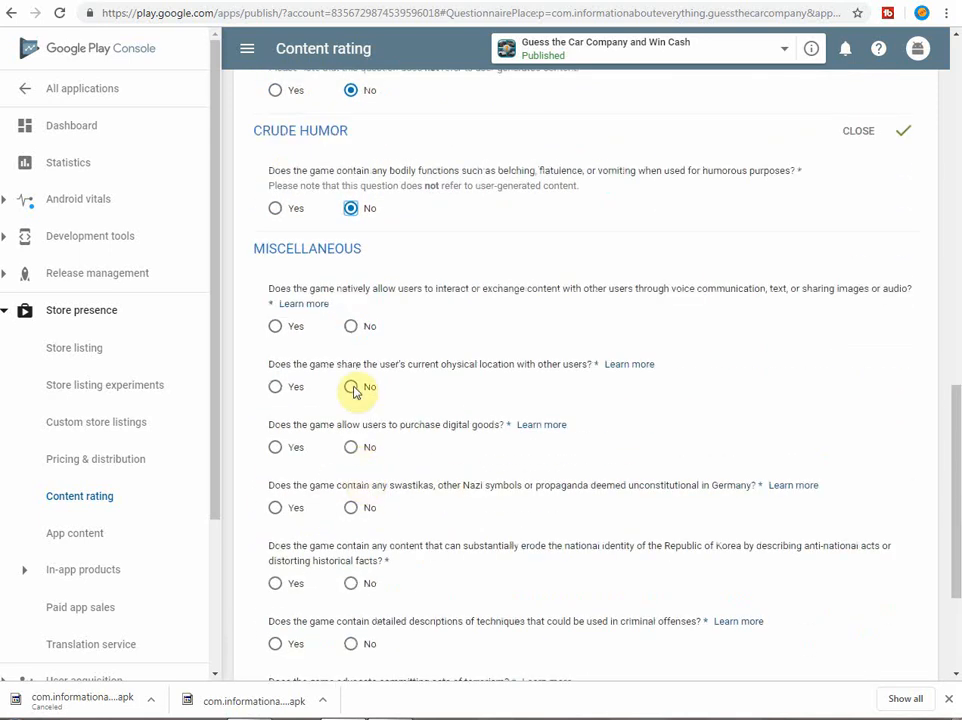
{"action": "left_click", "coordinate": [351, 386]}
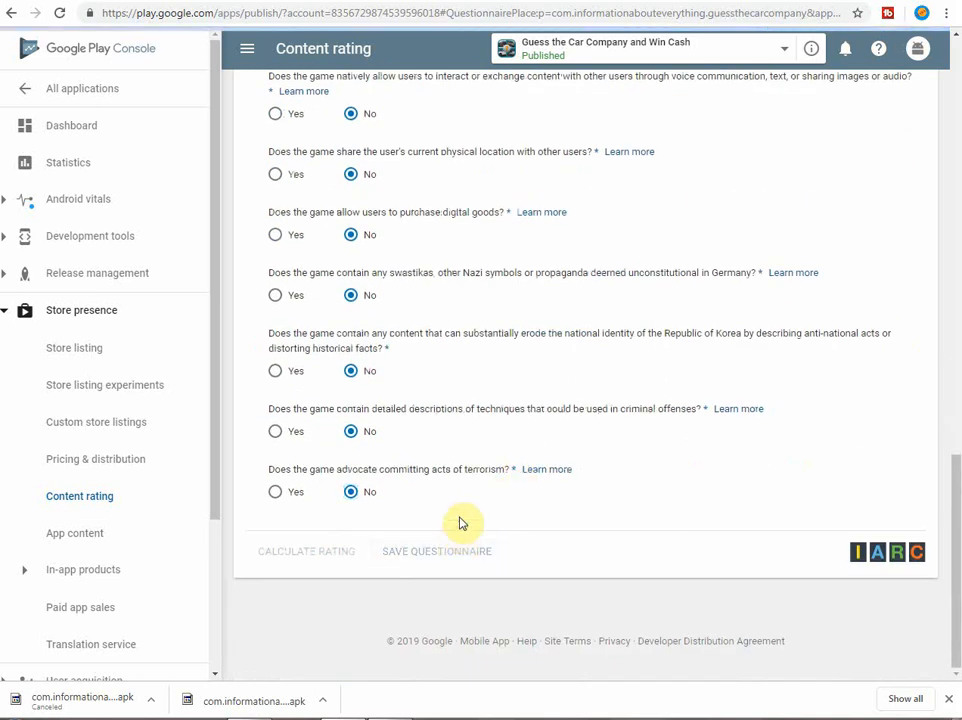
{"action": "left_click", "coordinate": [436, 551]}
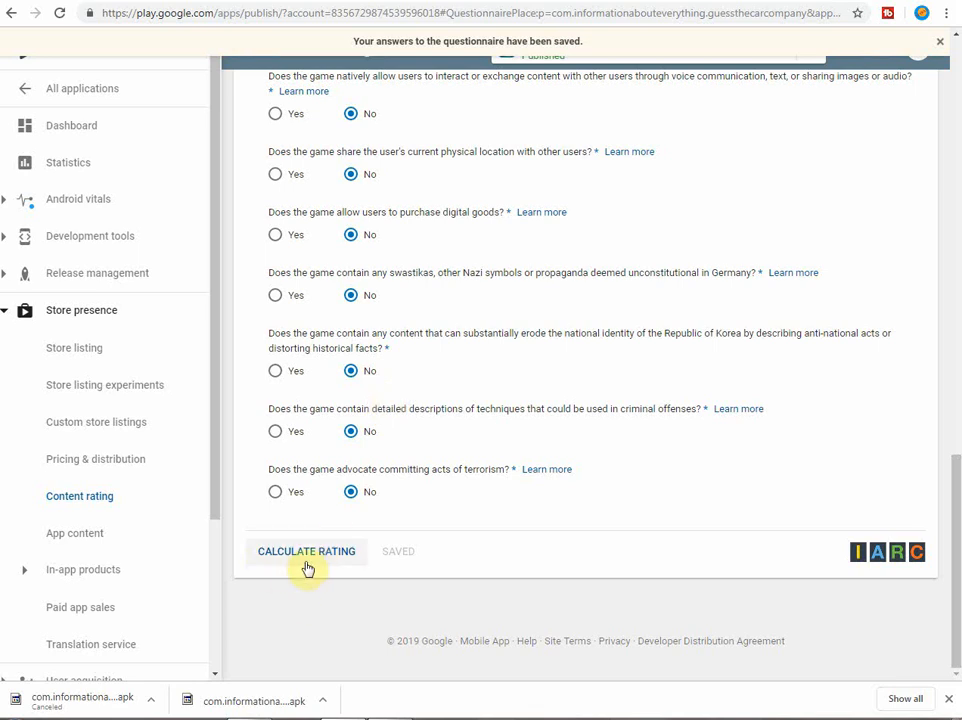
- Calculate the rating and scroll the results, including PEGI 12, ESRB Teen and South Korea refusal
{"action": "left_click", "coordinate": [306, 551]}
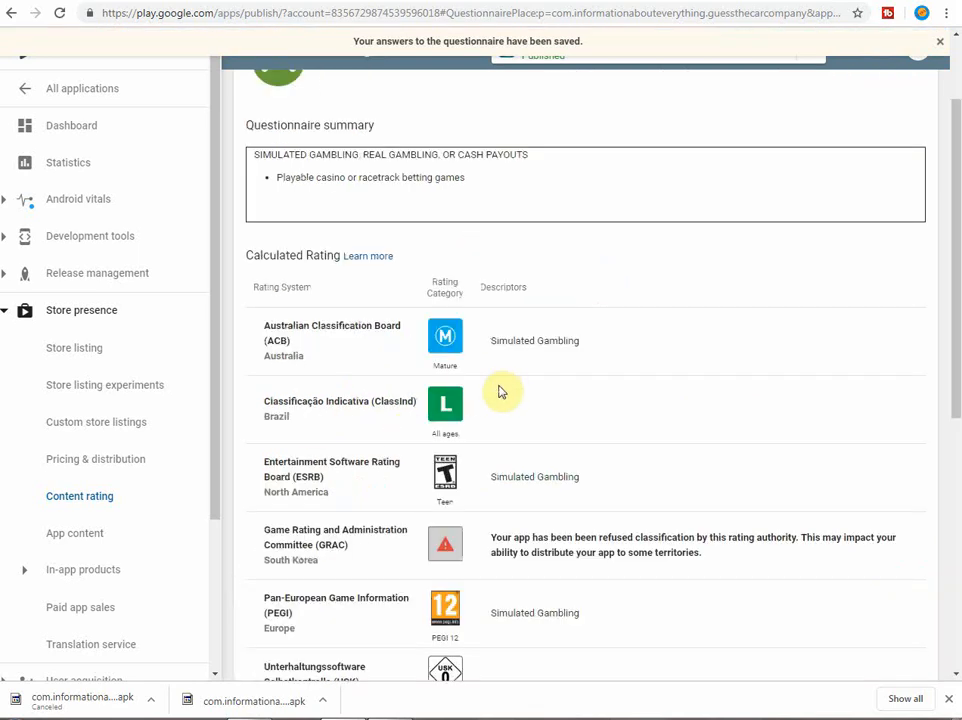
{"action": "scroll", "scroll_direction": "down", "scroll_amount": 3}
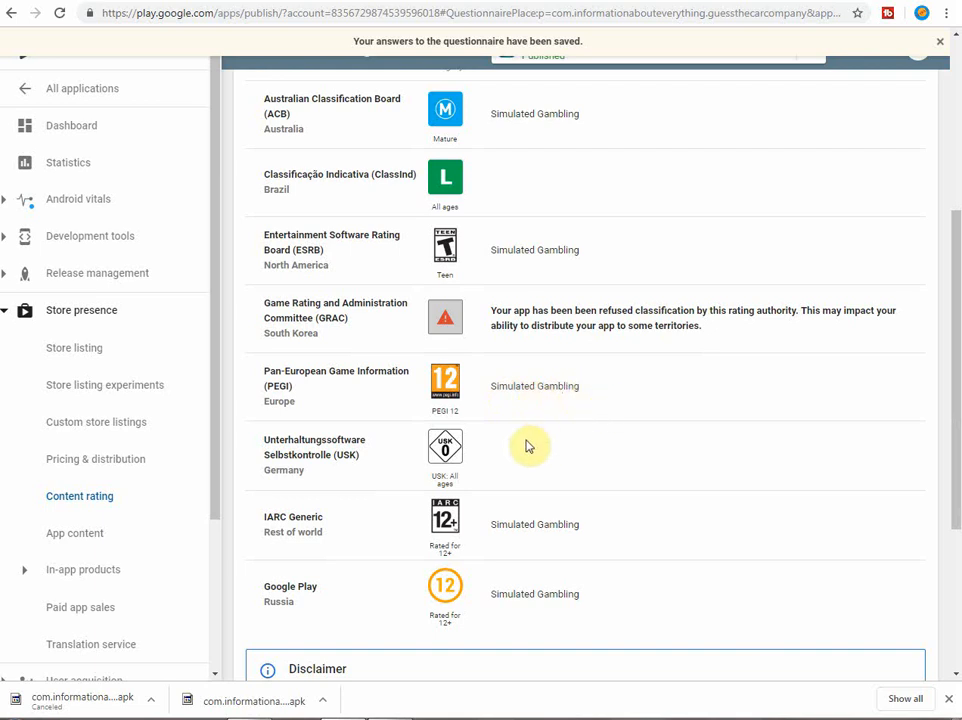
{"action": "mouse_move", "coordinate": [464, 491]}
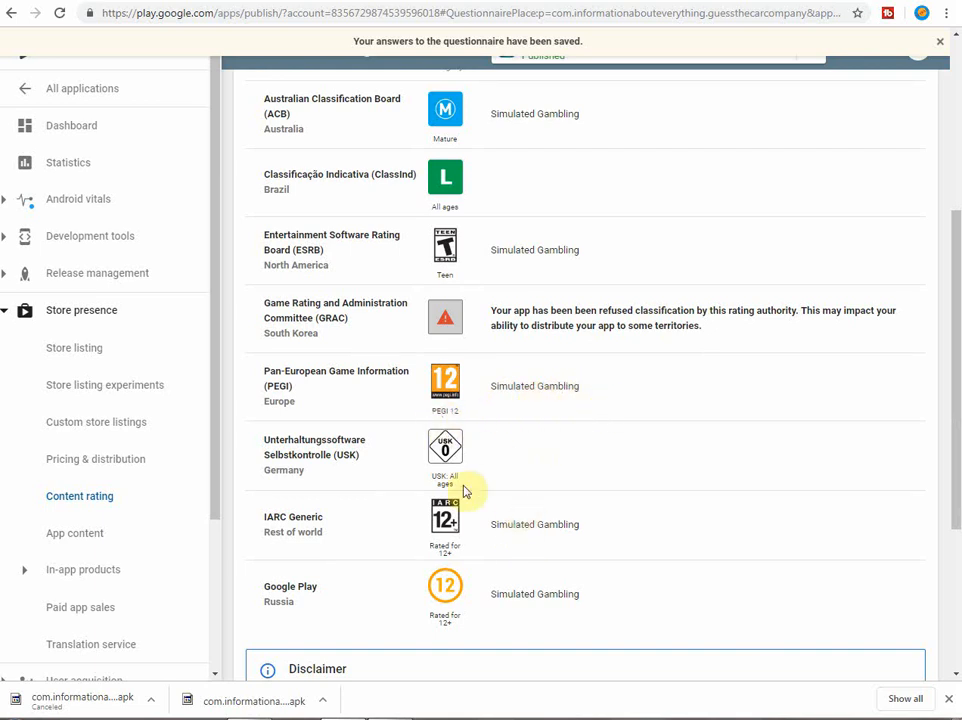
{"action": "mouse_move", "coordinate": [443, 580]}
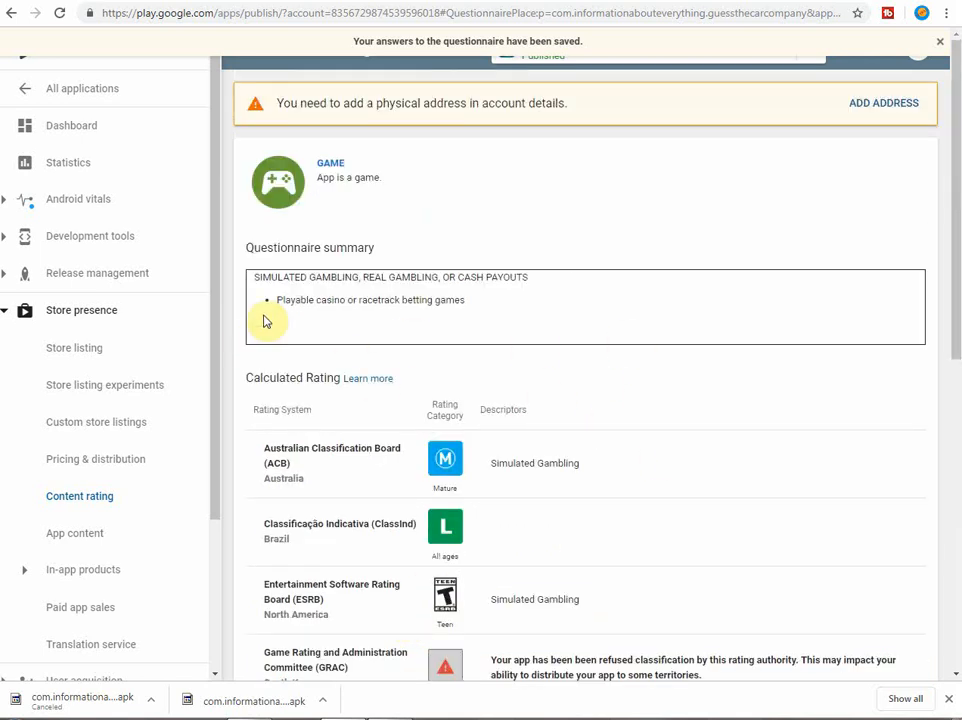
{"action": "mouse_move", "coordinate": [97, 272]}
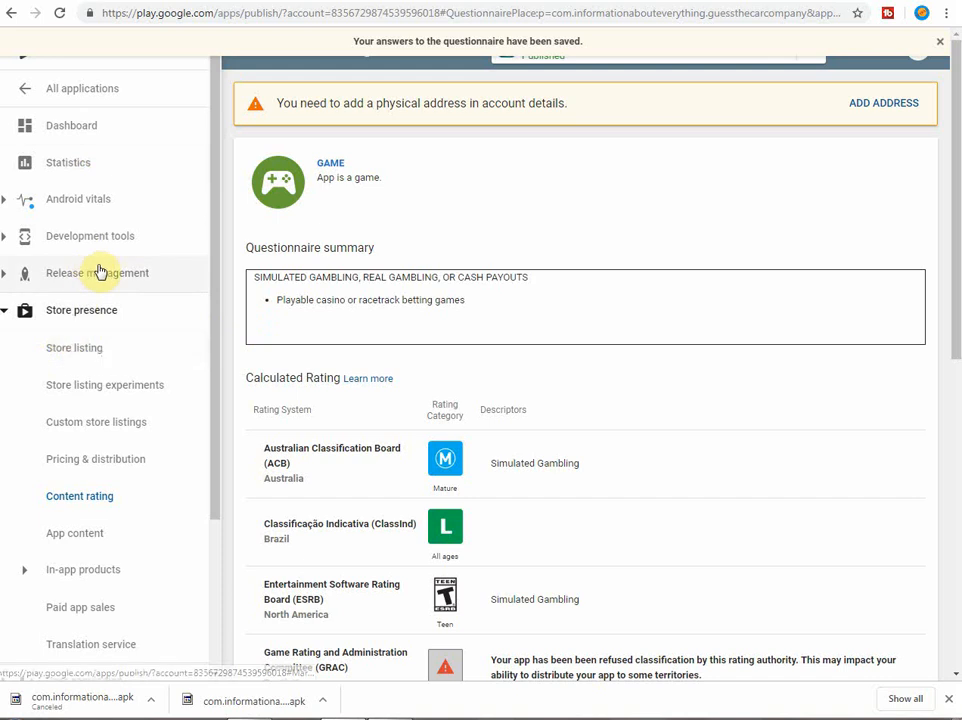
- Expand Release management and view App releases, showing production 3.2.2dk at full rollout
{"action": "left_click", "coordinate": [97, 272]}
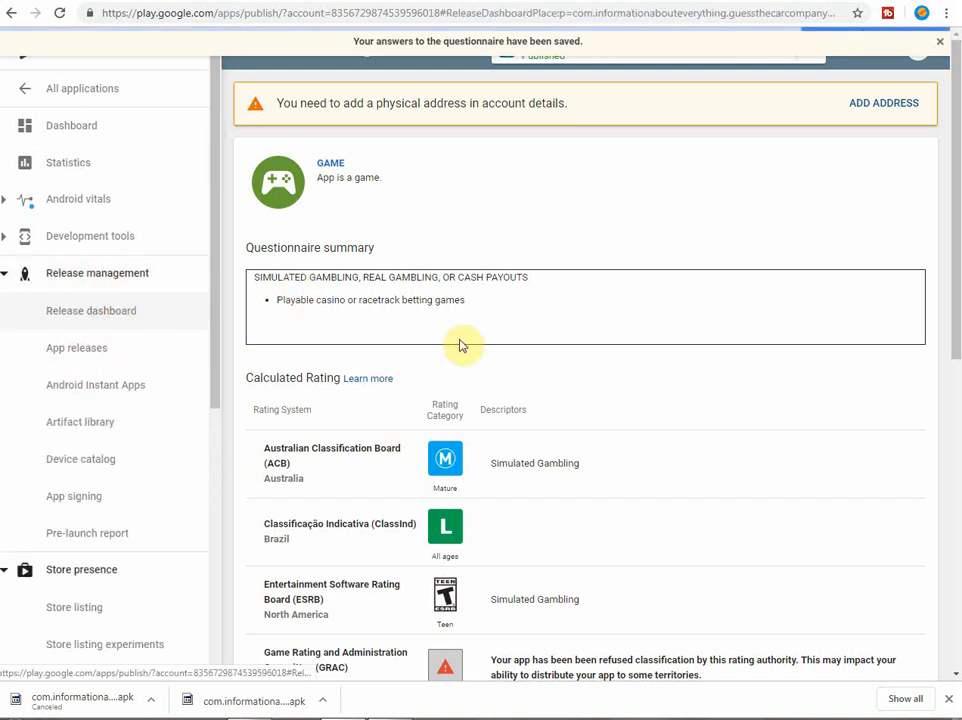
{"action": "left_click", "coordinate": [91, 310]}
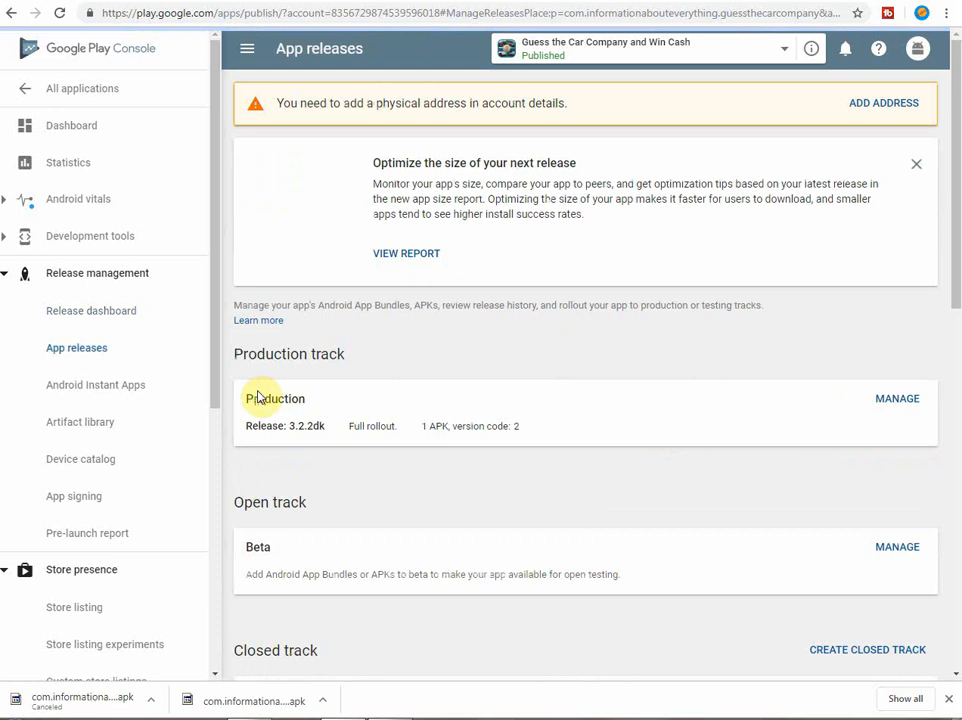
{"action": "mouse_move", "coordinate": [479, 372]}
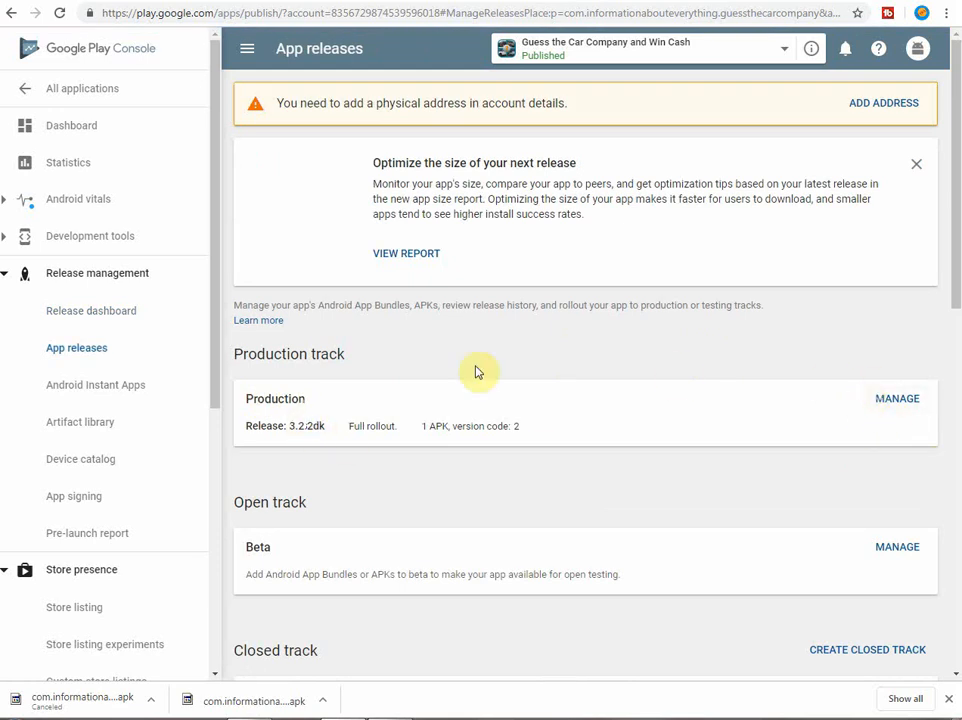
{"action": "mouse_move", "coordinate": [897, 398]}
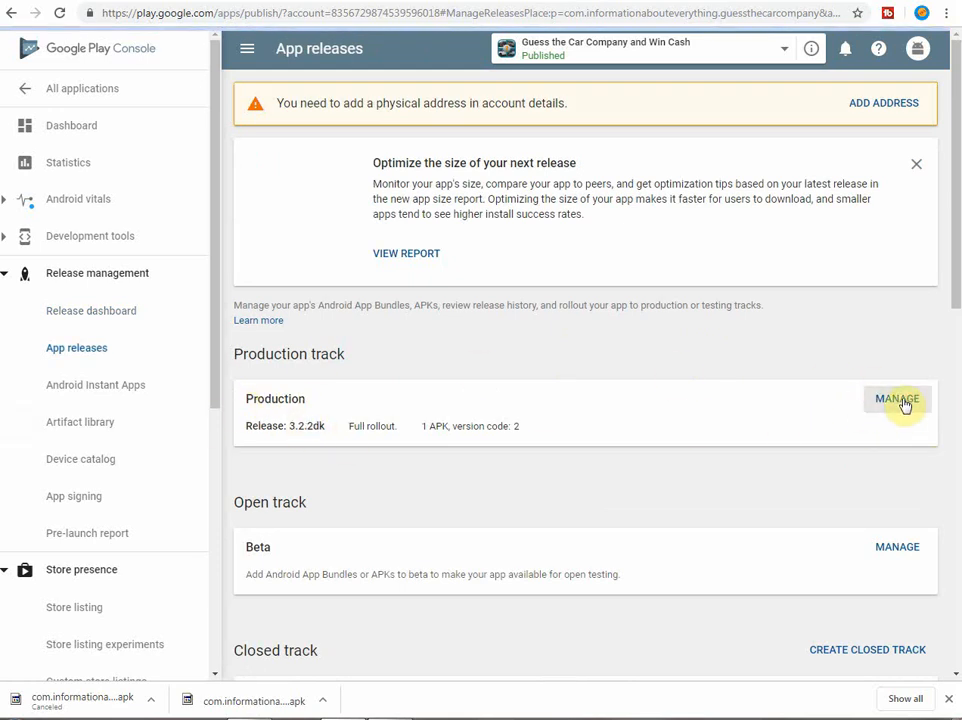
{"action": "mouse_move", "coordinate": [685, 582]}
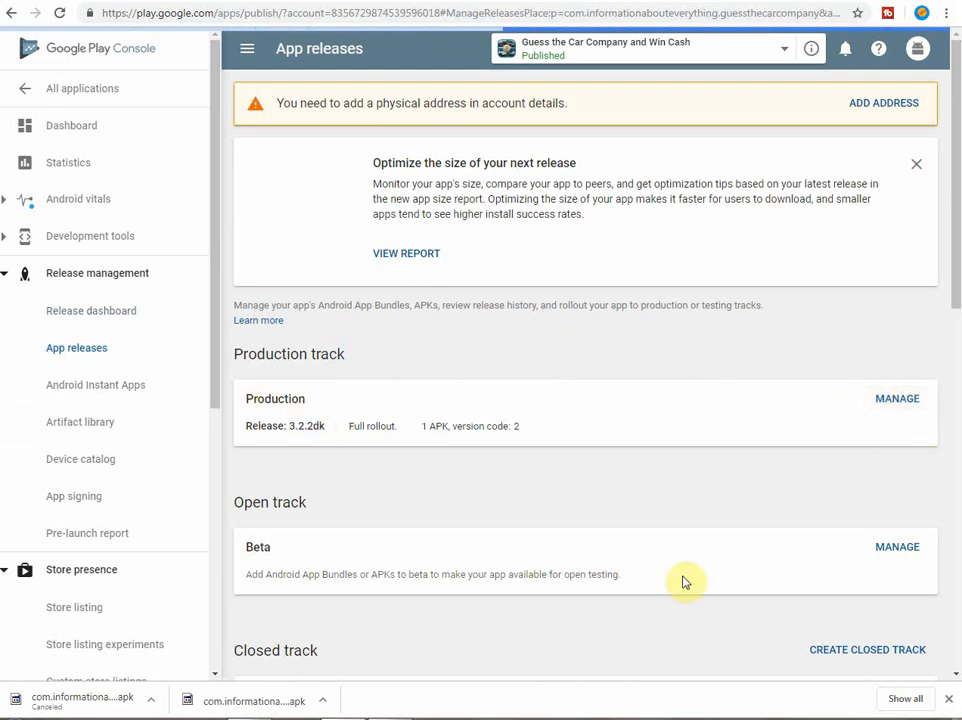
{"action": "mouse_move", "coordinate": [685, 572]}
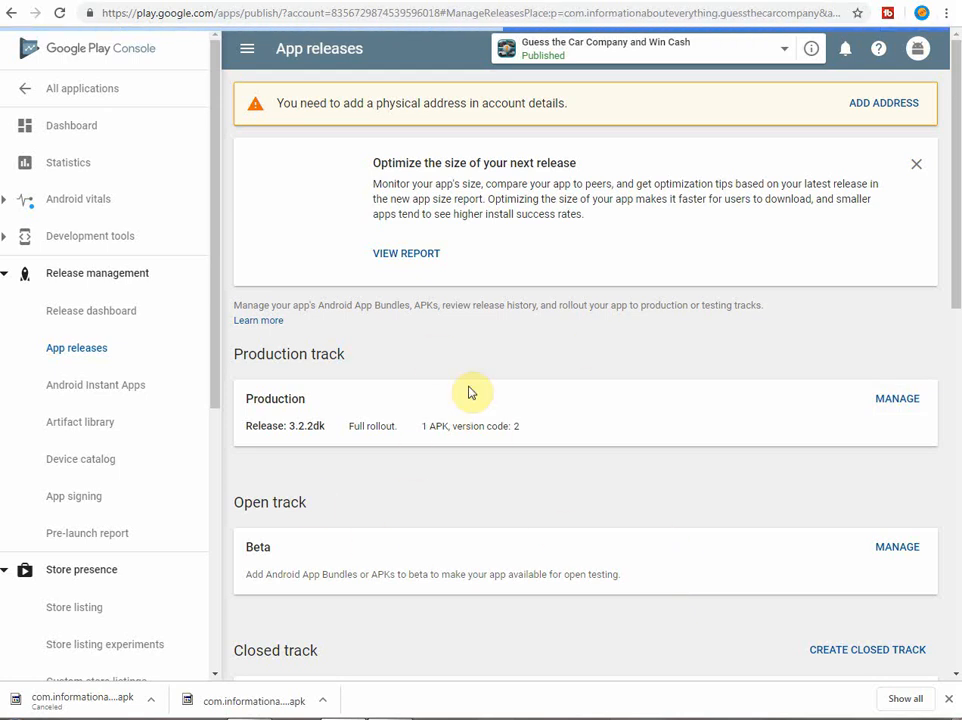
{"action": "mouse_move", "coordinate": [490, 445]}
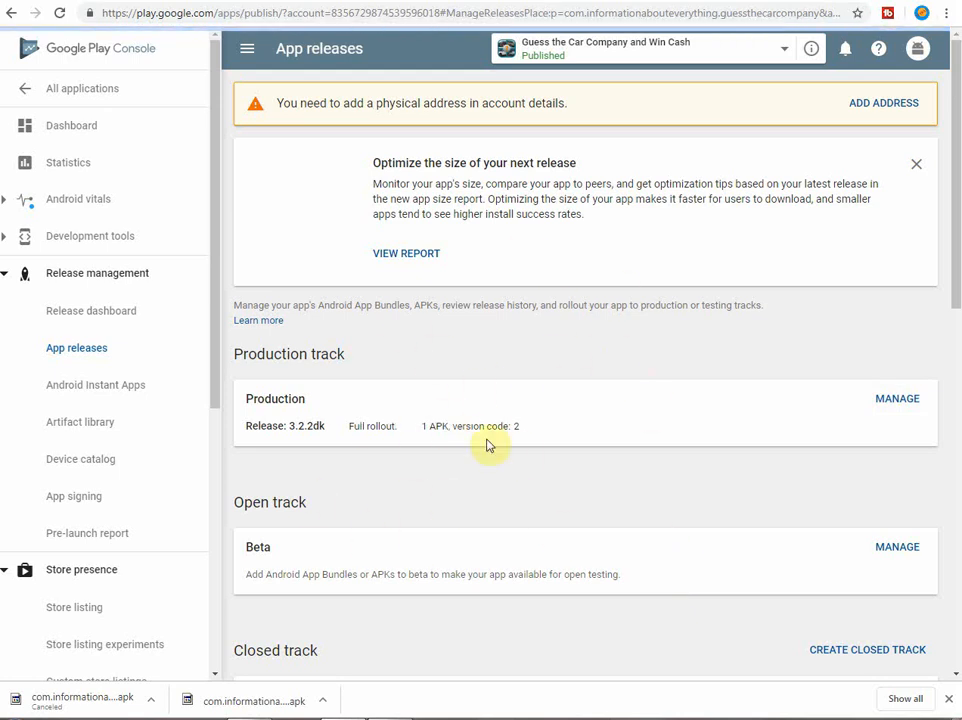
{"action": "mouse_move", "coordinate": [655, 458]}
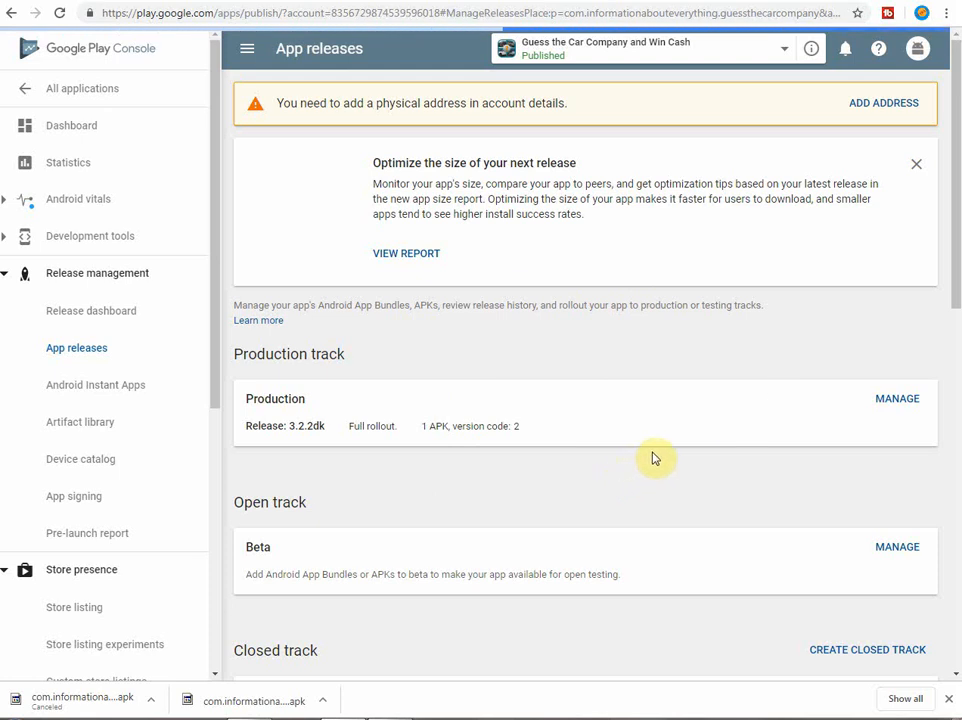
{"action": "mouse_move", "coordinate": [659, 455]}
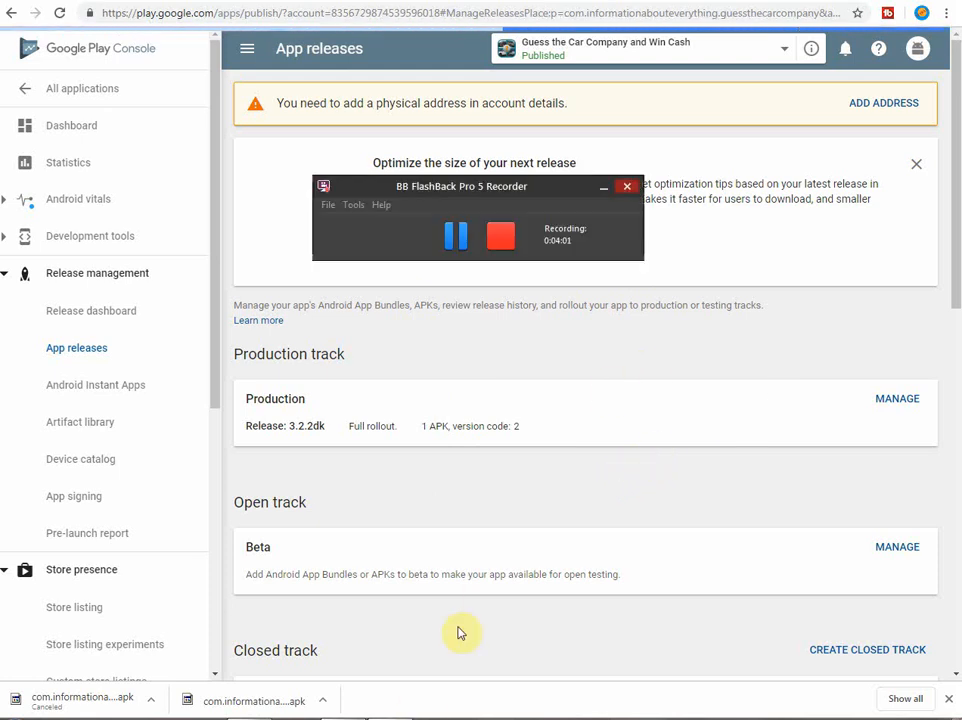
- Manage the Production track and create a new release draft
{"action": "left_click", "coordinate": [897, 398]}
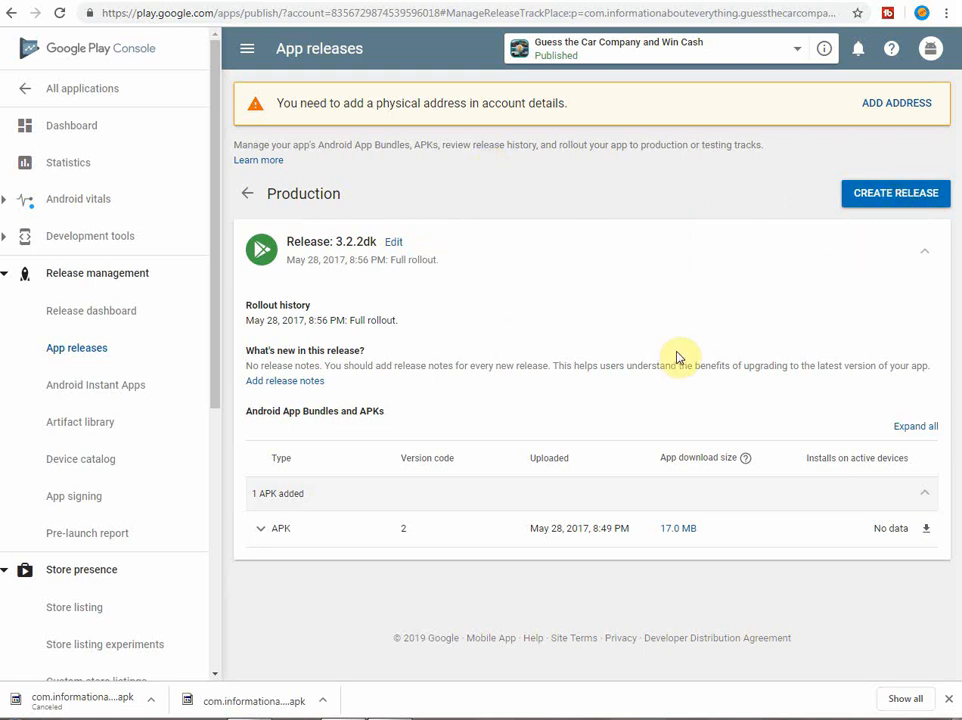
{"action": "mouse_move", "coordinate": [895, 193]}
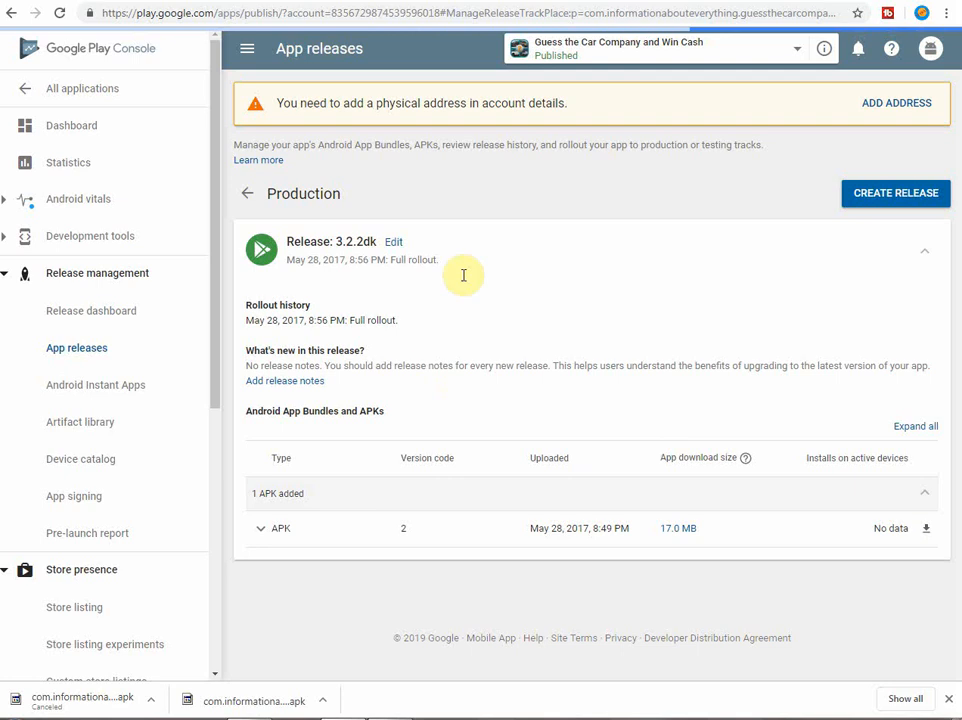
{"action": "left_click", "coordinate": [895, 193]}
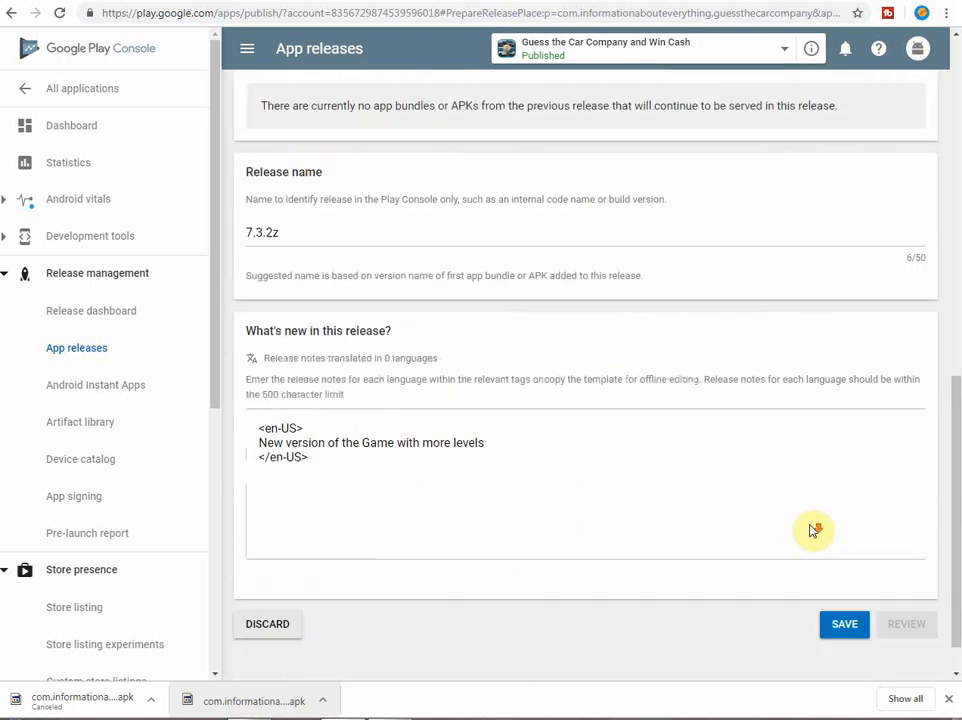
- Check the 7.3.2z note 'New version of the Game with more levels', save, and open review
{"action": "scroll", "scroll_direction": "down", "scroll_amount": 3}
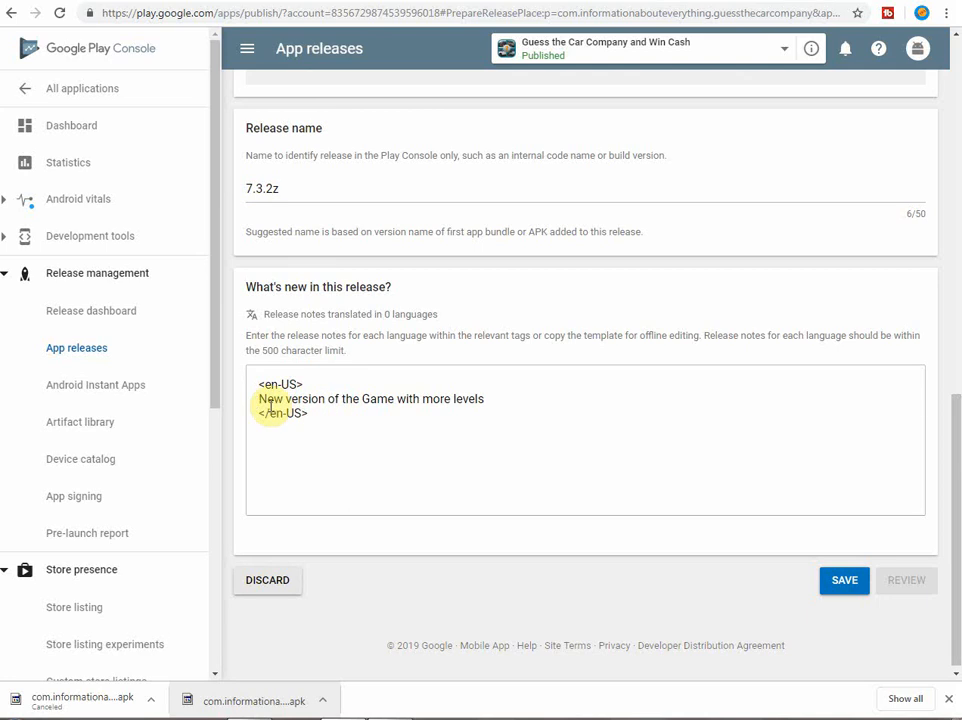
{"action": "triple_click", "coordinate": [370, 398]}
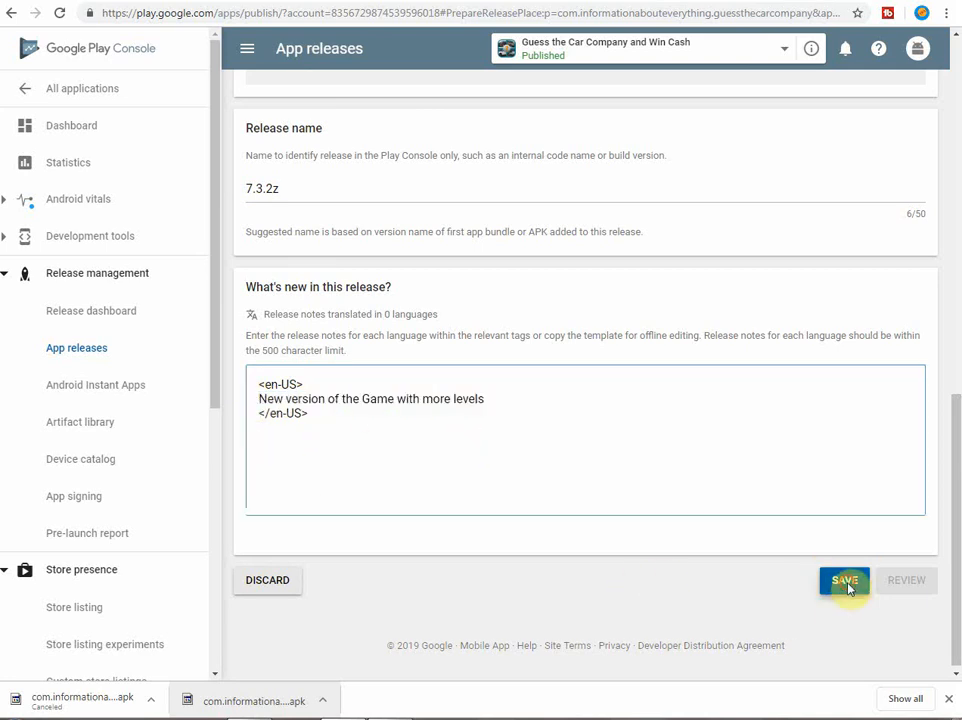
{"action": "left_click", "coordinate": [844, 580]}
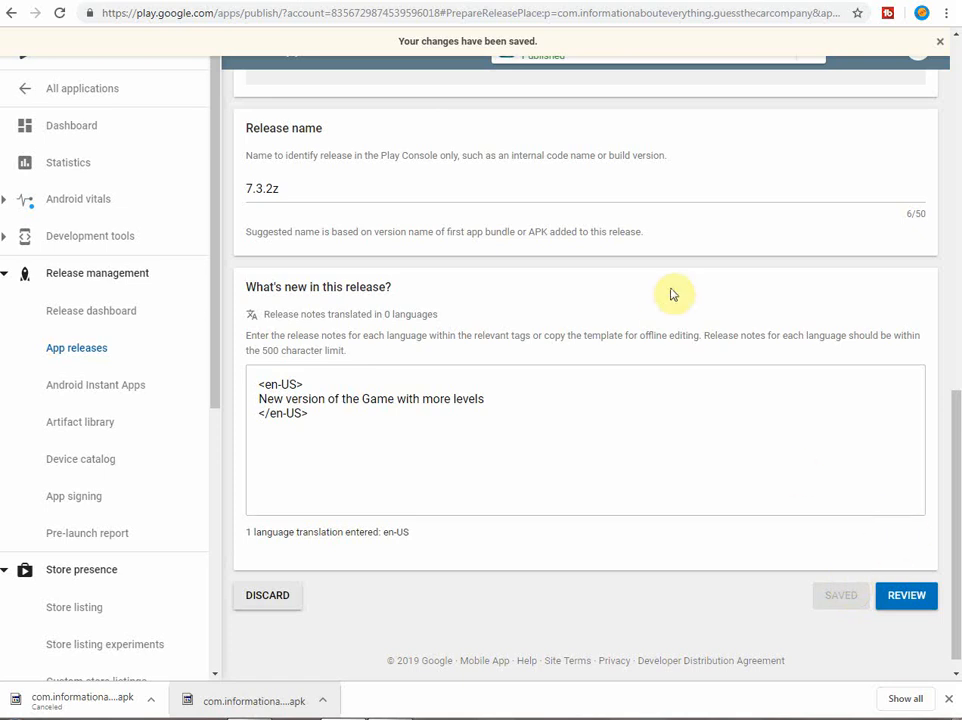
{"action": "mouse_move", "coordinate": [677, 246]}
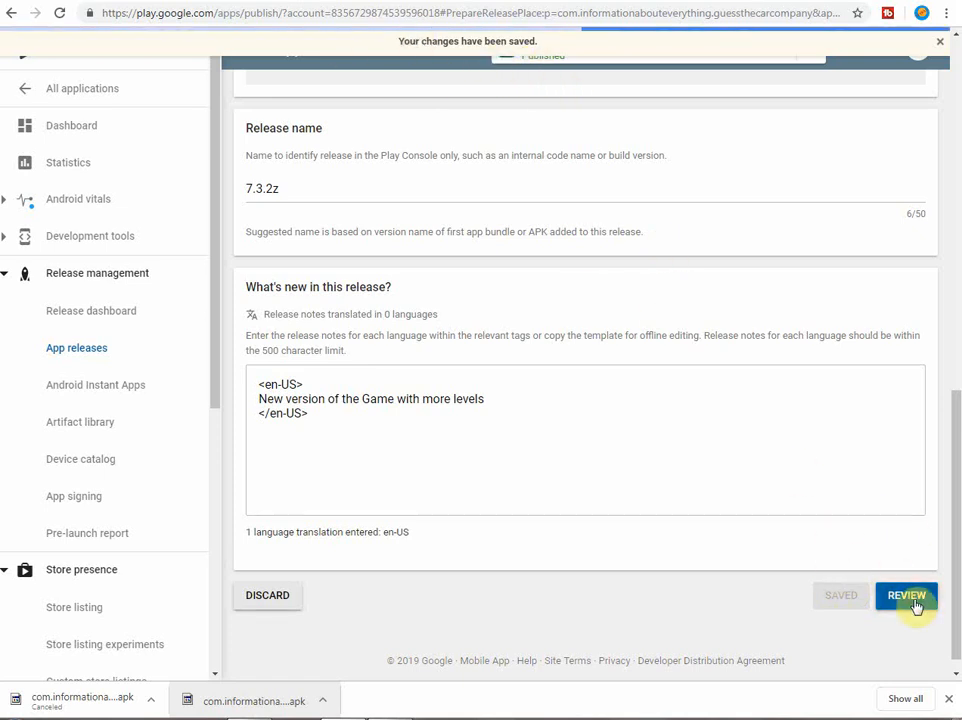
{"action": "left_click", "coordinate": [906, 595]}
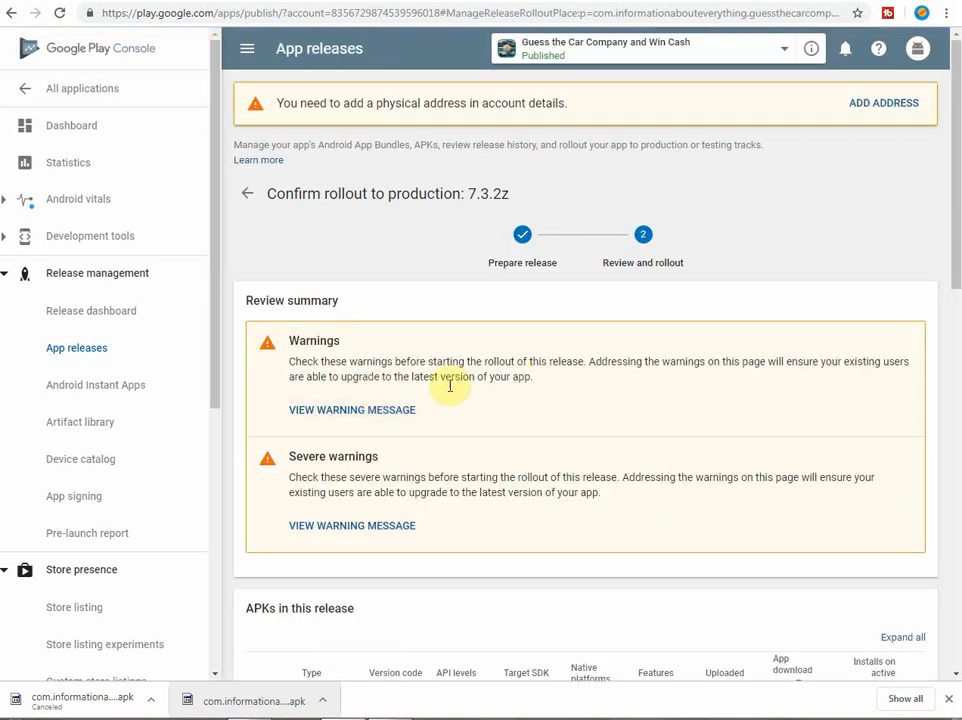
{"action": "mouse_move", "coordinate": [472, 472]}
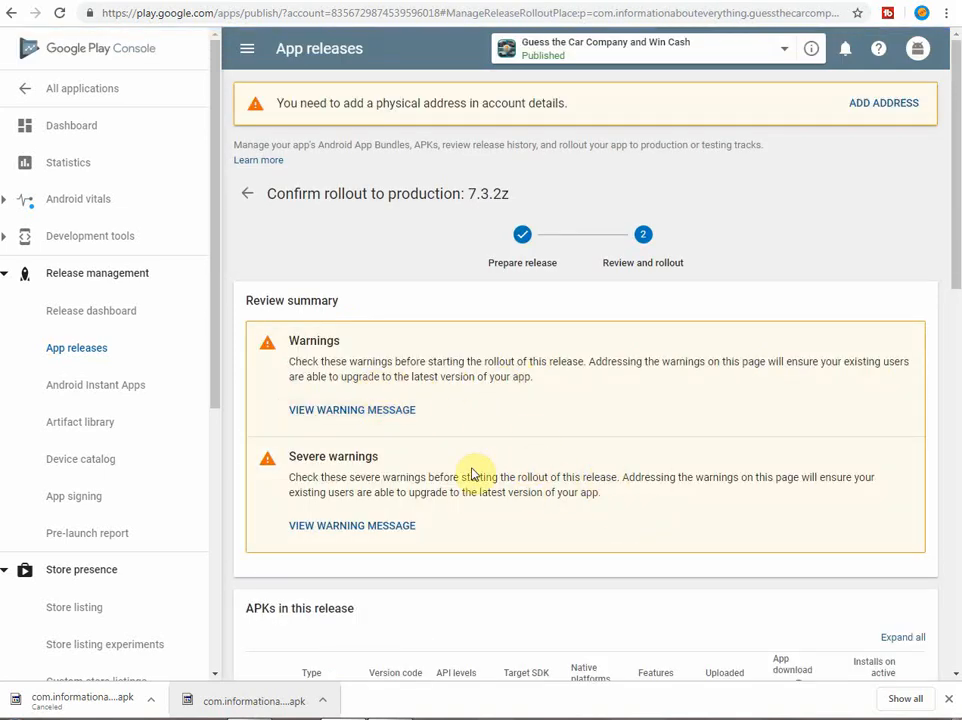
- Review the 7.3.2z summary and confirm rollout to production despite the warnings
{"action": "scroll", "scroll_direction": "down", "scroll_amount": 3}
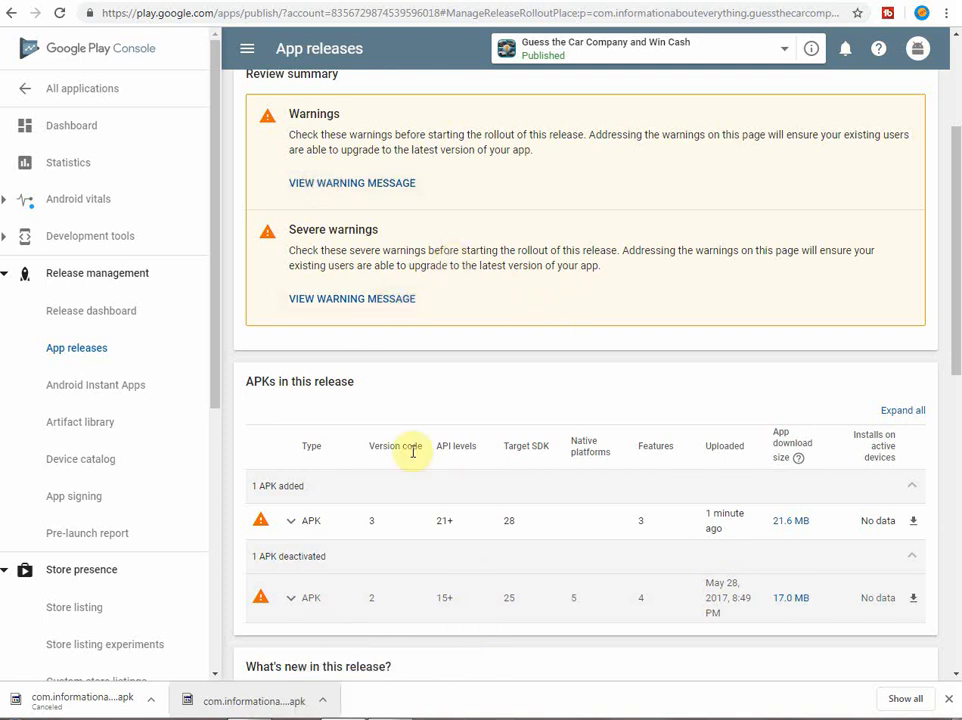
{"action": "mouse_move", "coordinate": [495, 485]}
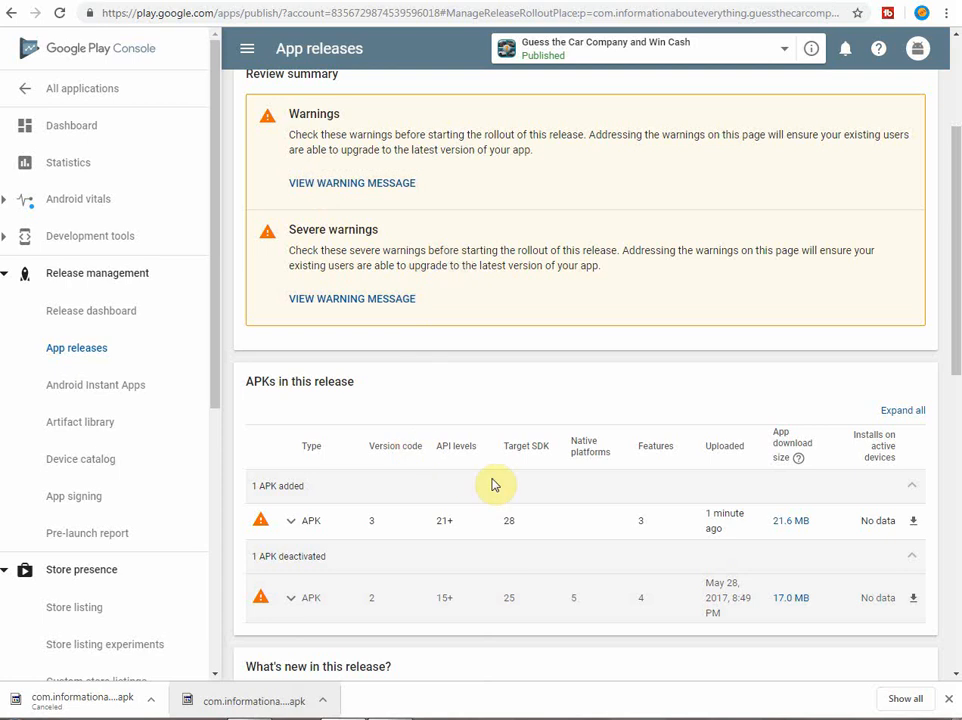
{"action": "scroll", "scroll_direction": "down", "scroll_amount": 3}
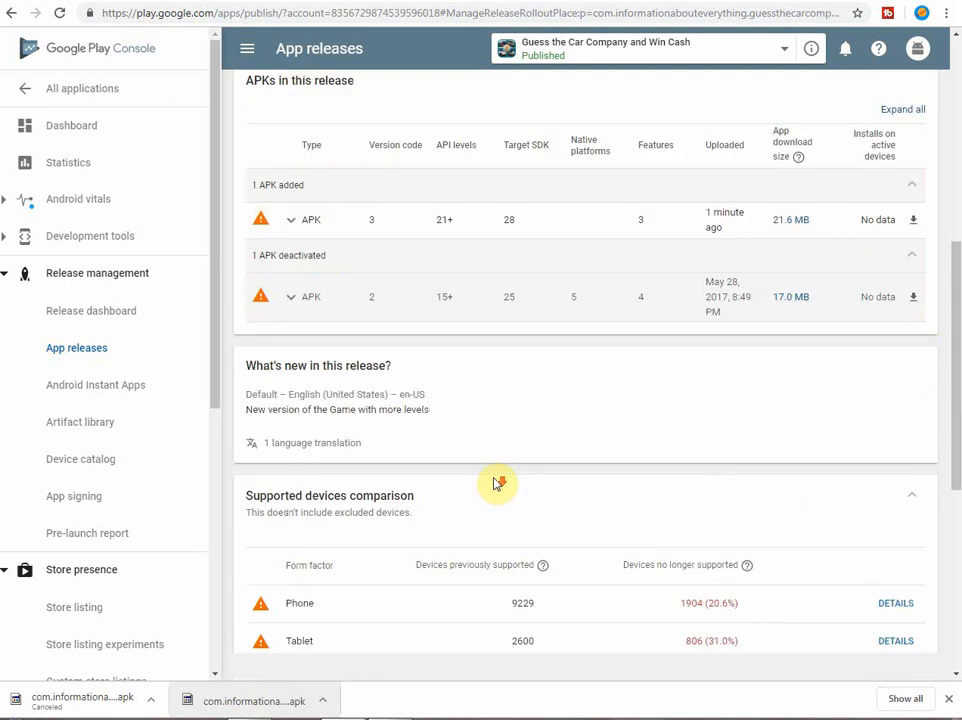
{"action": "scroll", "scroll_direction": "down", "scroll_amount": 3}
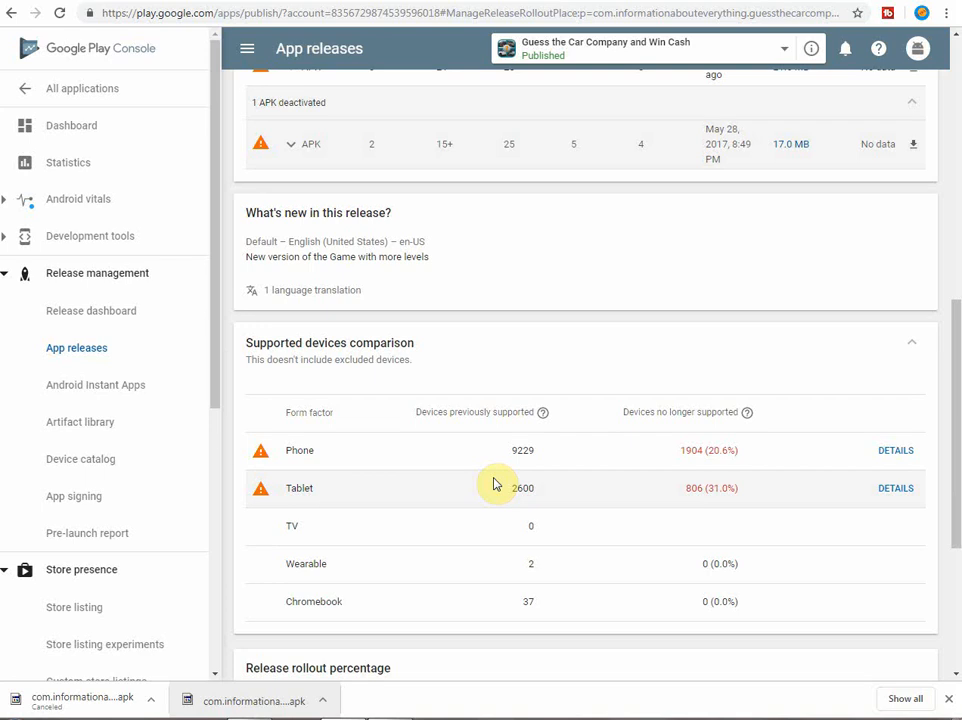
{"action": "scroll", "scroll_direction": "down", "scroll_amount": 3}
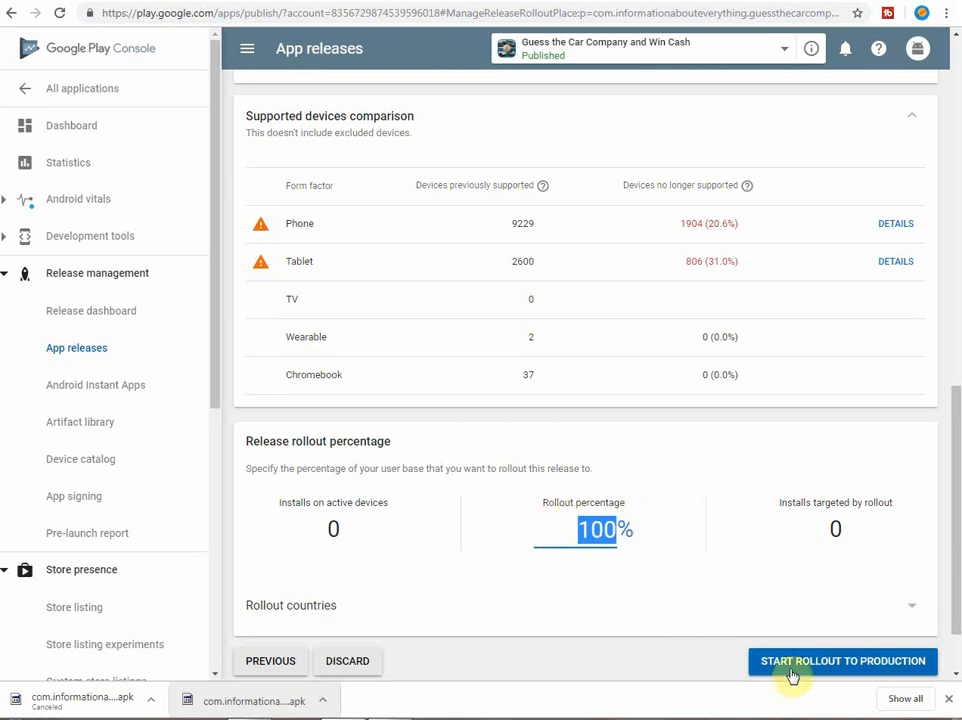
{"action": "left_click", "coordinate": [842, 661]}
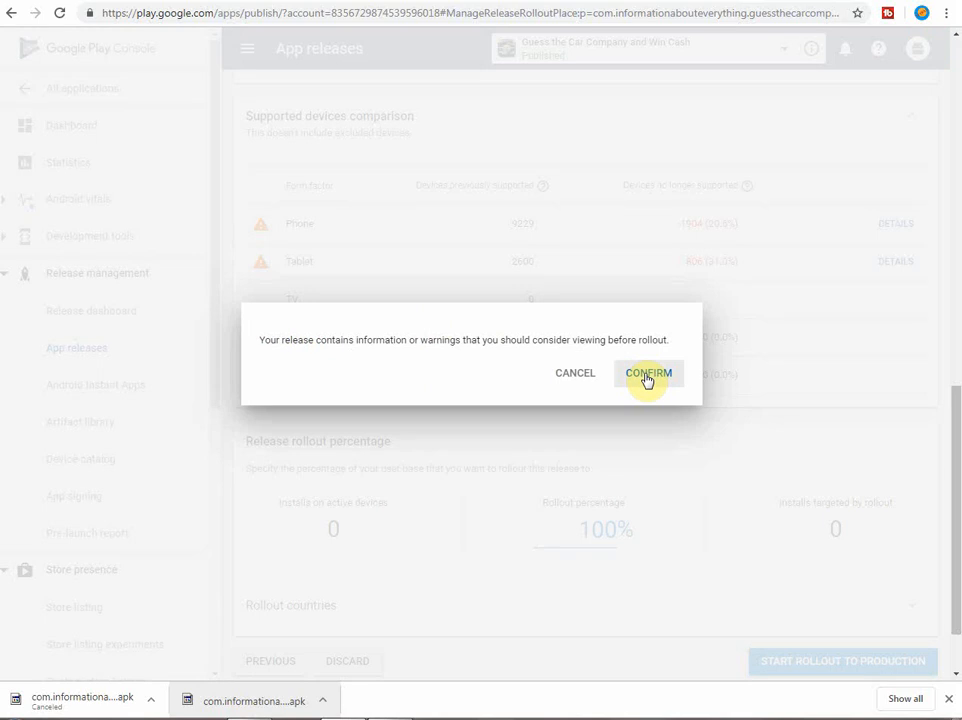
{"action": "left_click", "coordinate": [648, 373]}
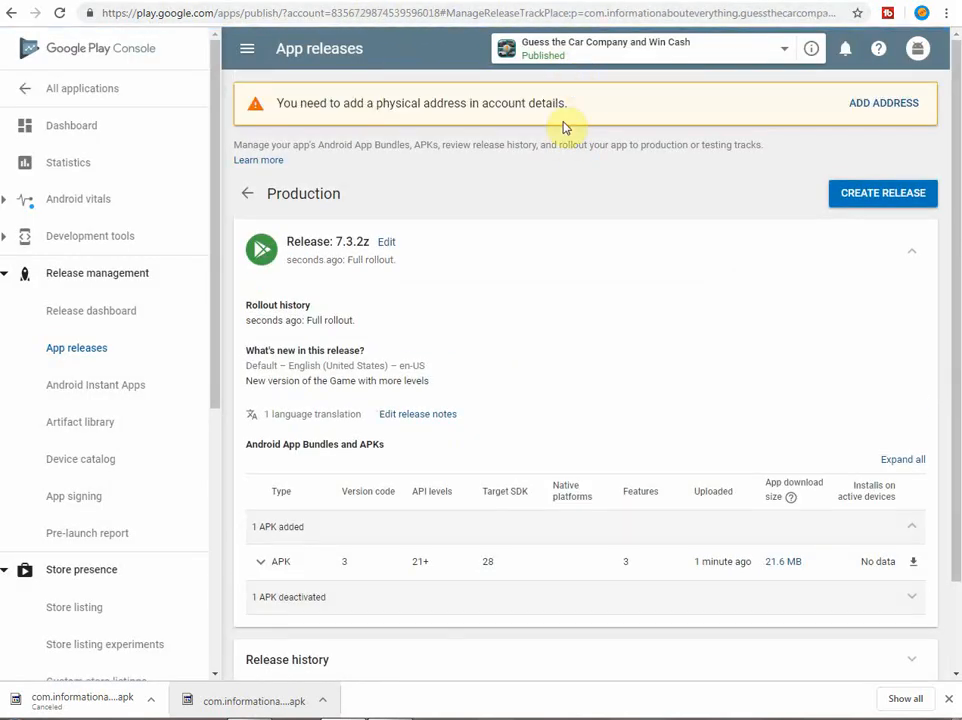
{"action": "mouse_move", "coordinate": [408, 286]}
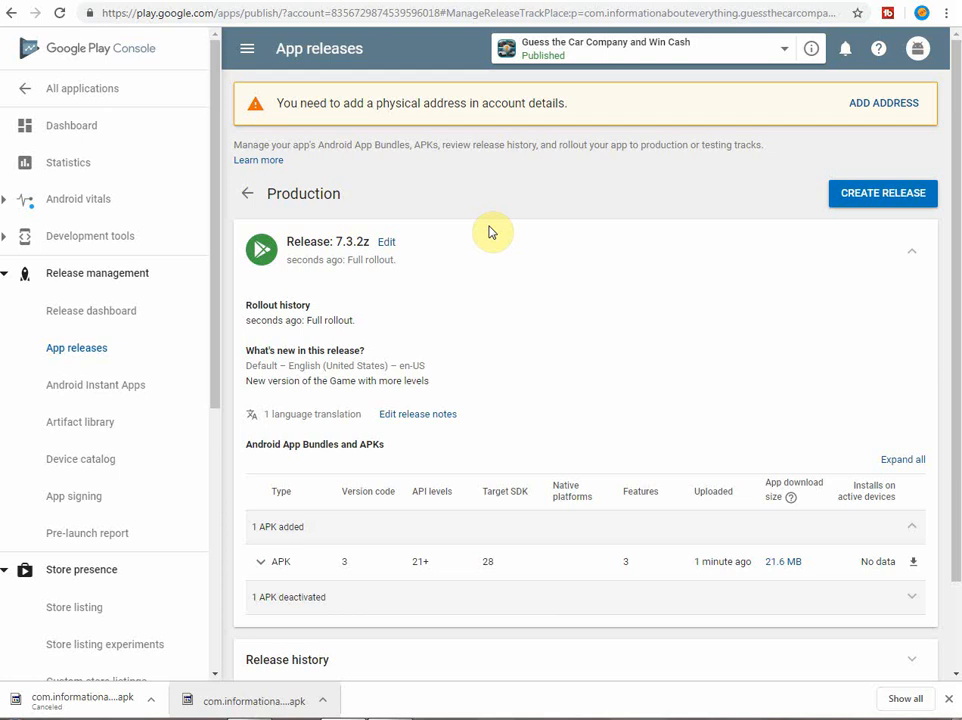
{"action": "mouse_move", "coordinate": [491, 232]}
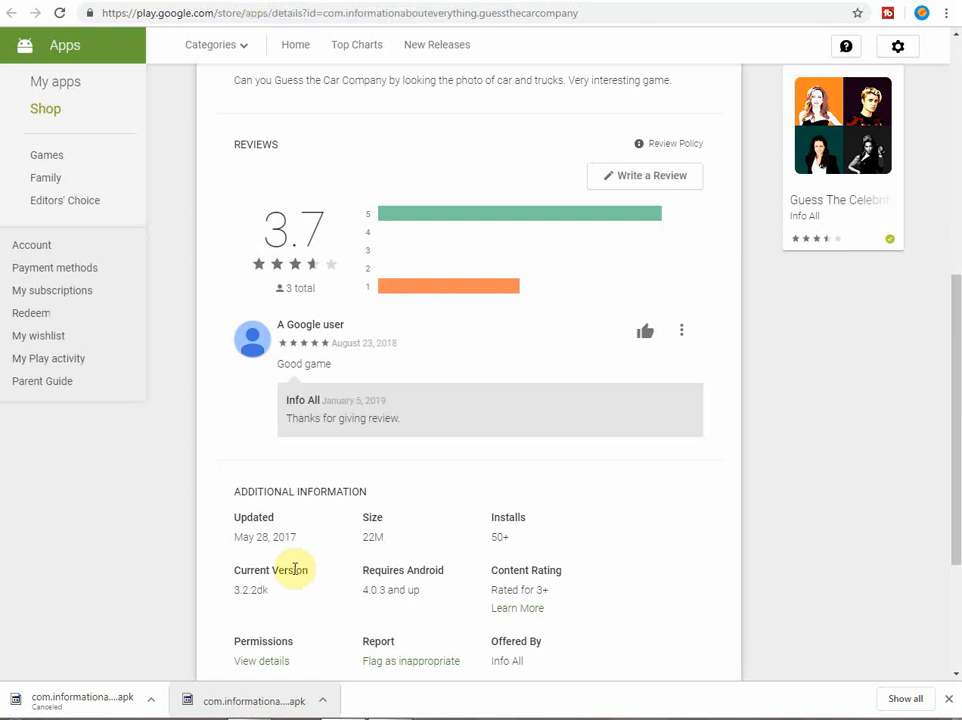
{"action": "scroll", "scroll_direction": "down", "scroll_amount": 3}
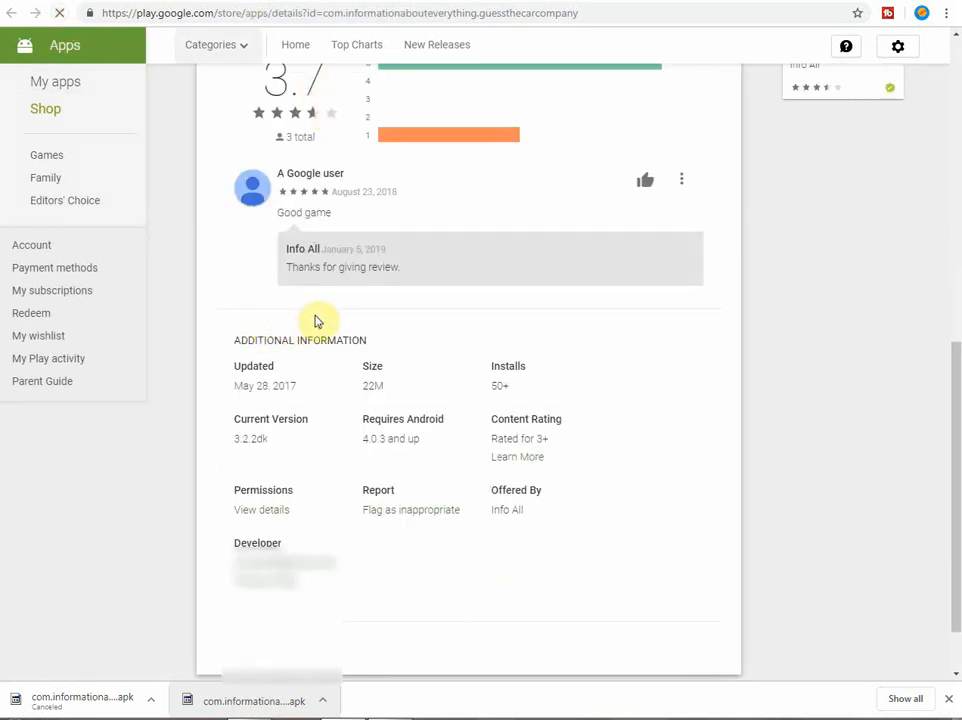
{"action": "scroll", "scroll_direction": "down", "scroll_amount": 3}
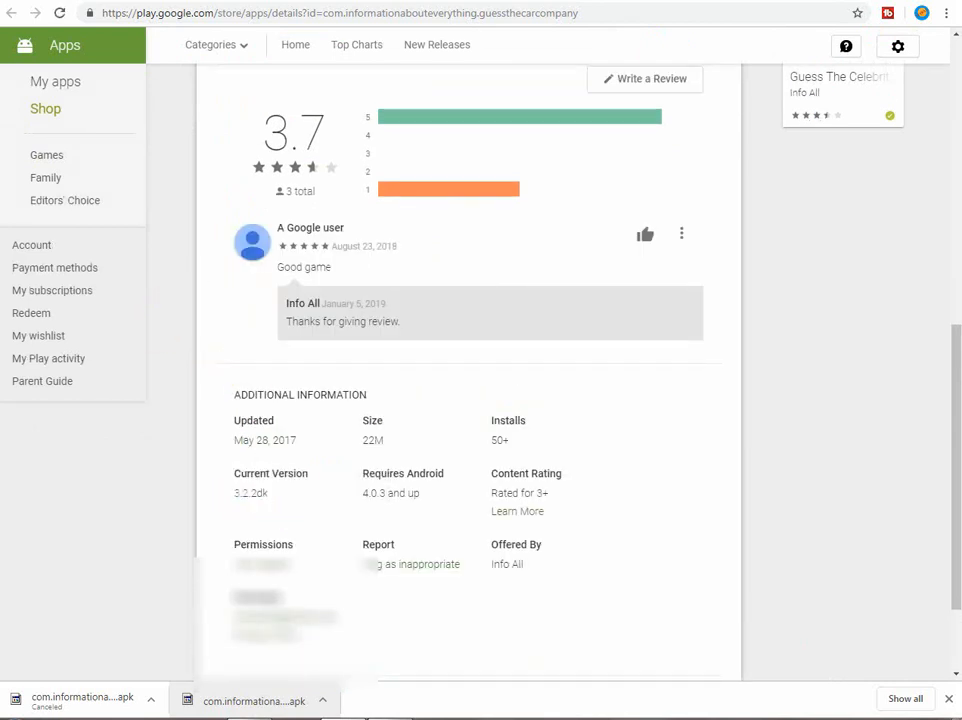
{"action": "left_click", "coordinate": [59, 13]}
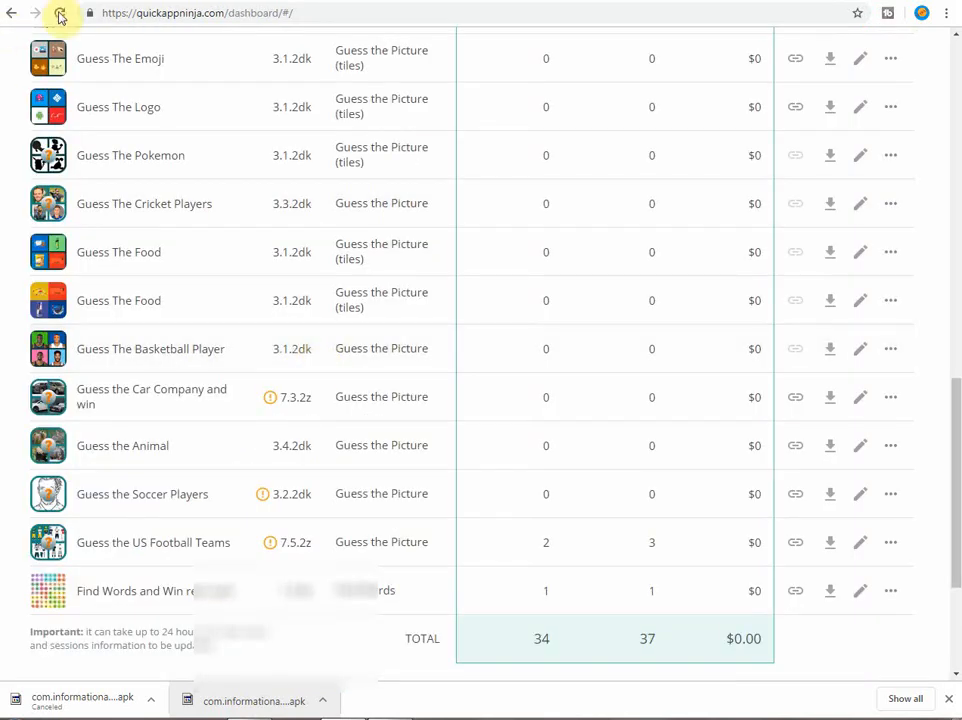
- Reload the QuickApp Ninja dashboard and find the car company game row showing 7.3.2z
{"action": "left_click", "coordinate": [60, 13]}
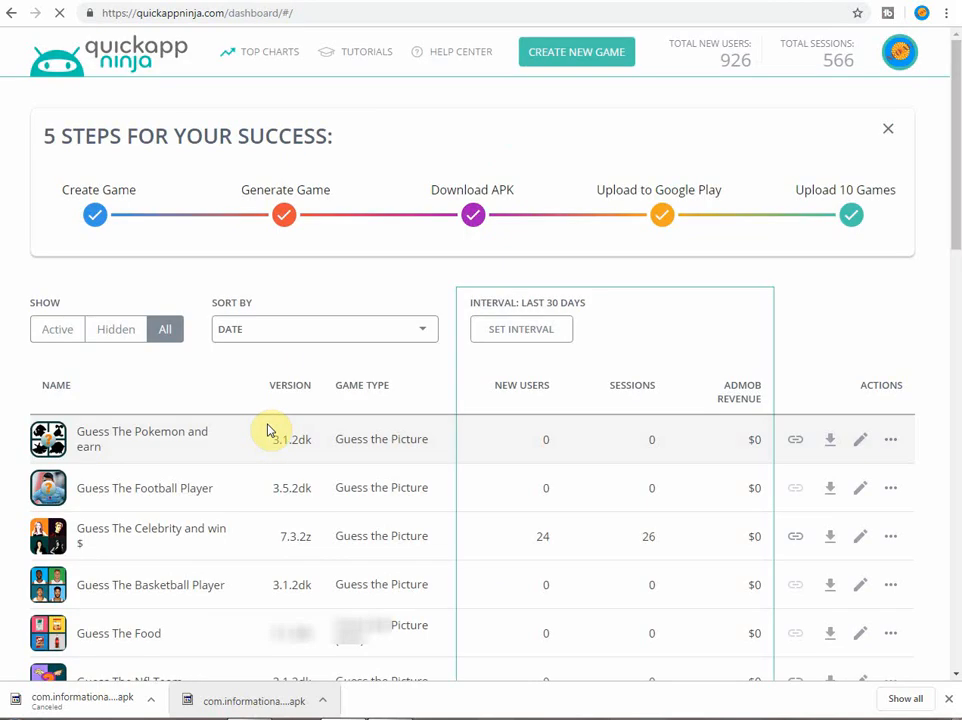
{"action": "scroll", "scroll_direction": "down", "scroll_amount": 3}
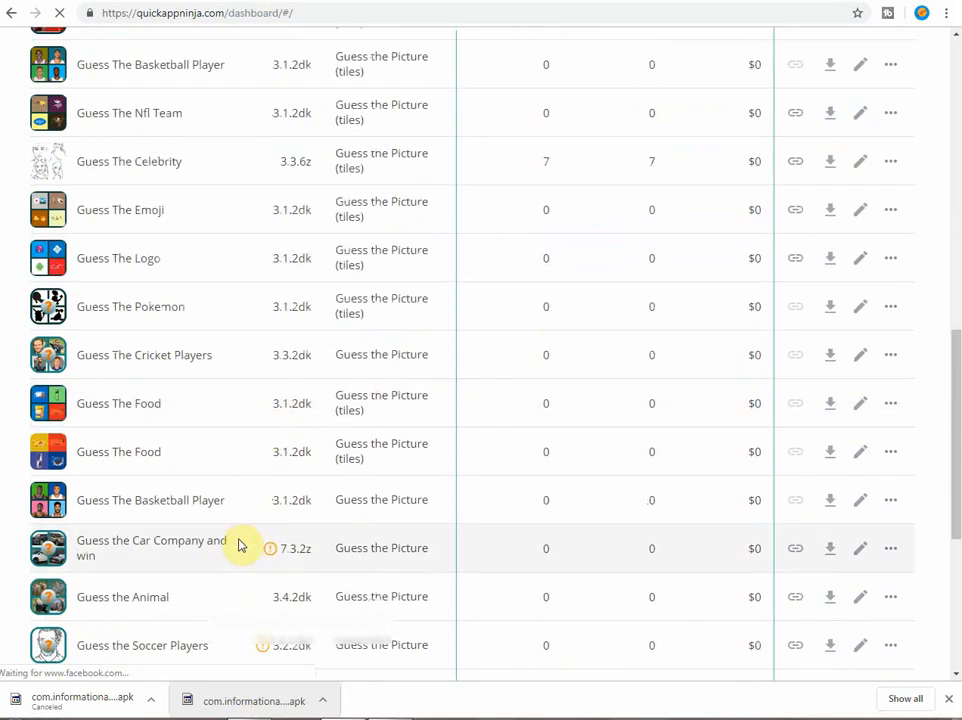
{"action": "mouse_move", "coordinate": [268, 563]}
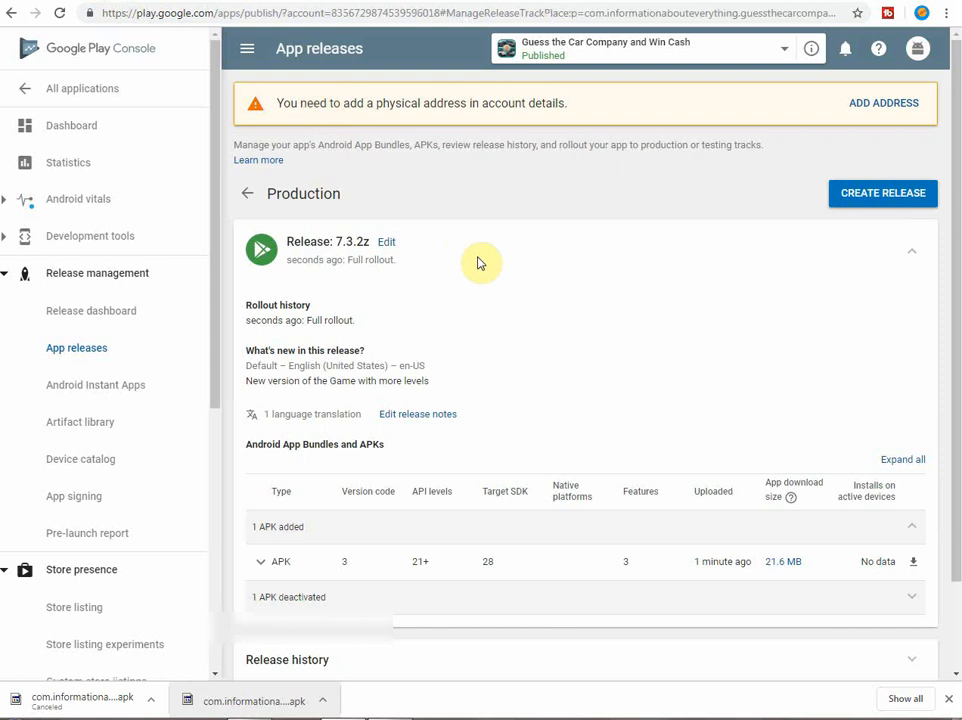
{"action": "mouse_move", "coordinate": [435, 671]}
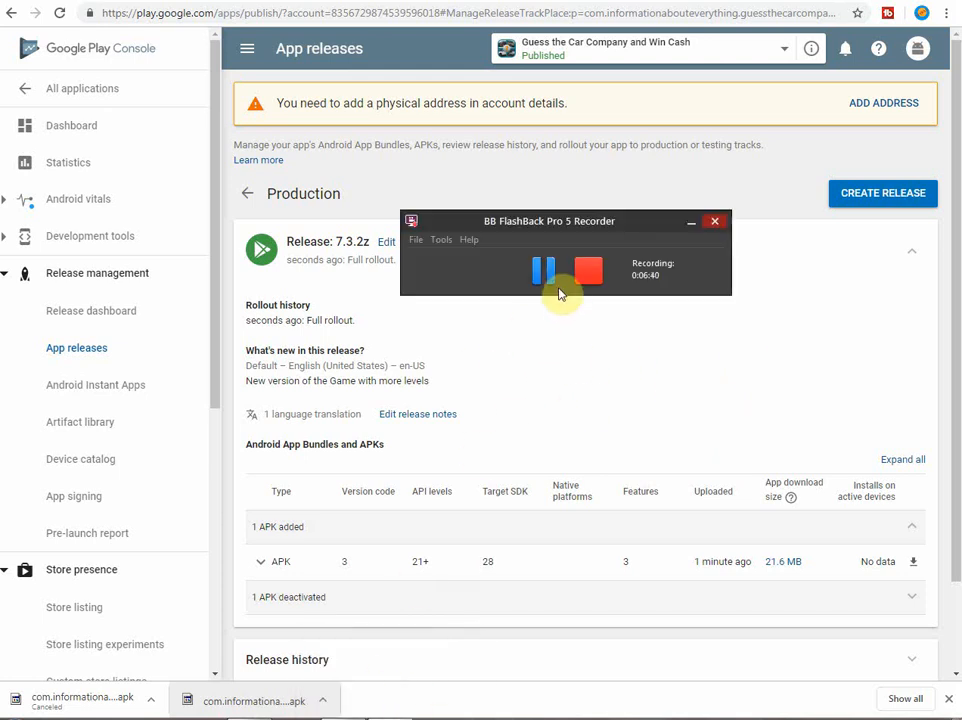
- Open the game's Content rating page from App releases
{"action": "left_click", "coordinate": [79, 528]}
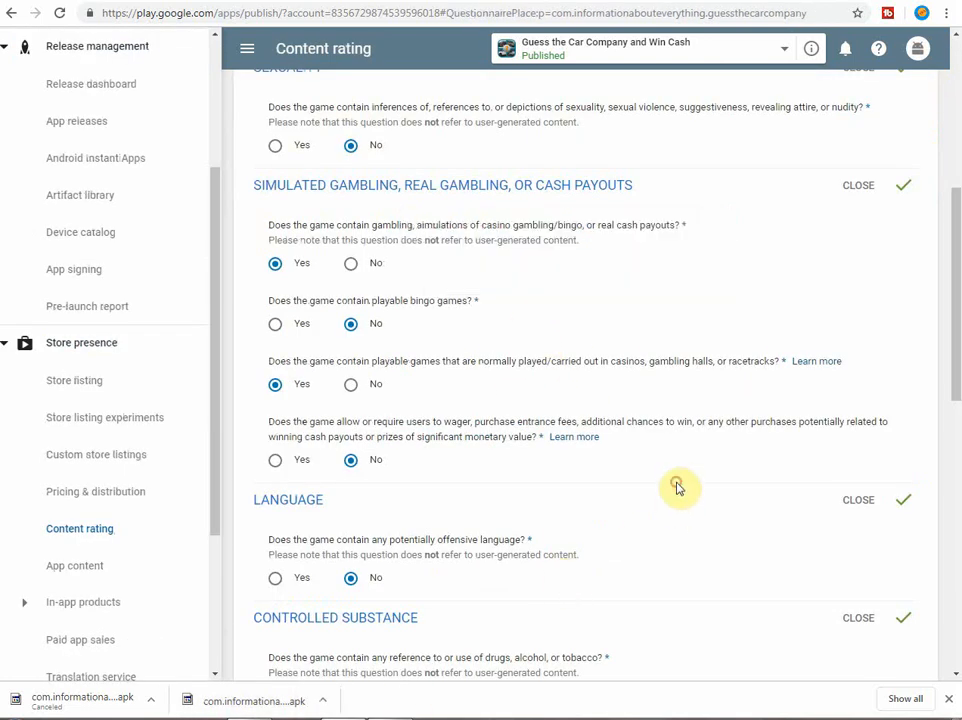
- Calculate and apply the 12+ Simulated Gambling rating, accepting the Korea unavailability warning
{"action": "scroll", "scroll_direction": "down", "scroll_amount": 3}
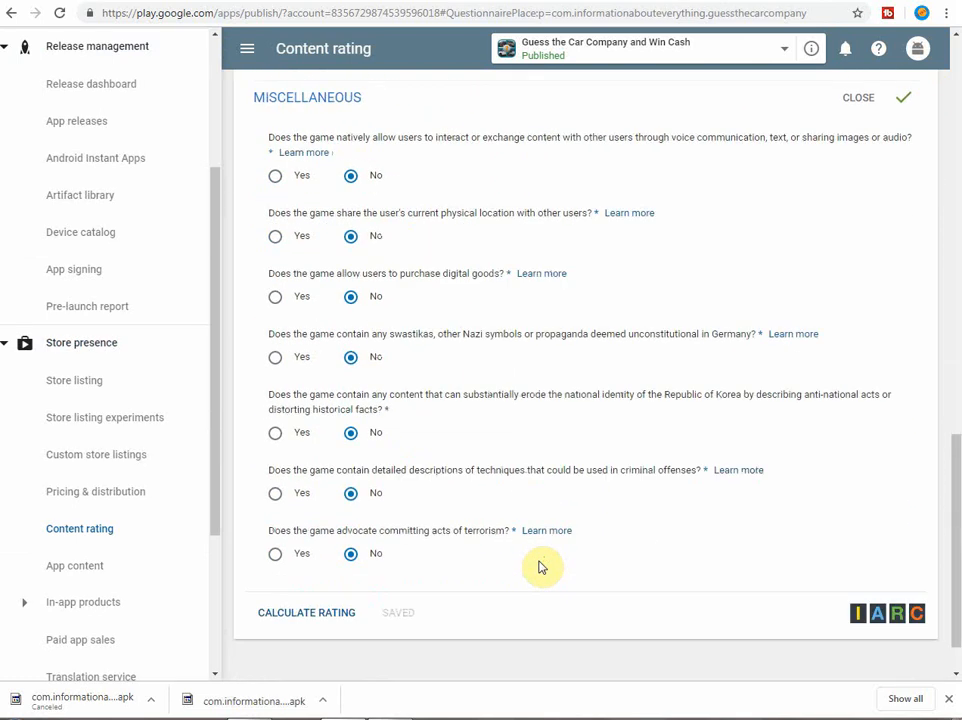
{"action": "mouse_move", "coordinate": [316, 635]}
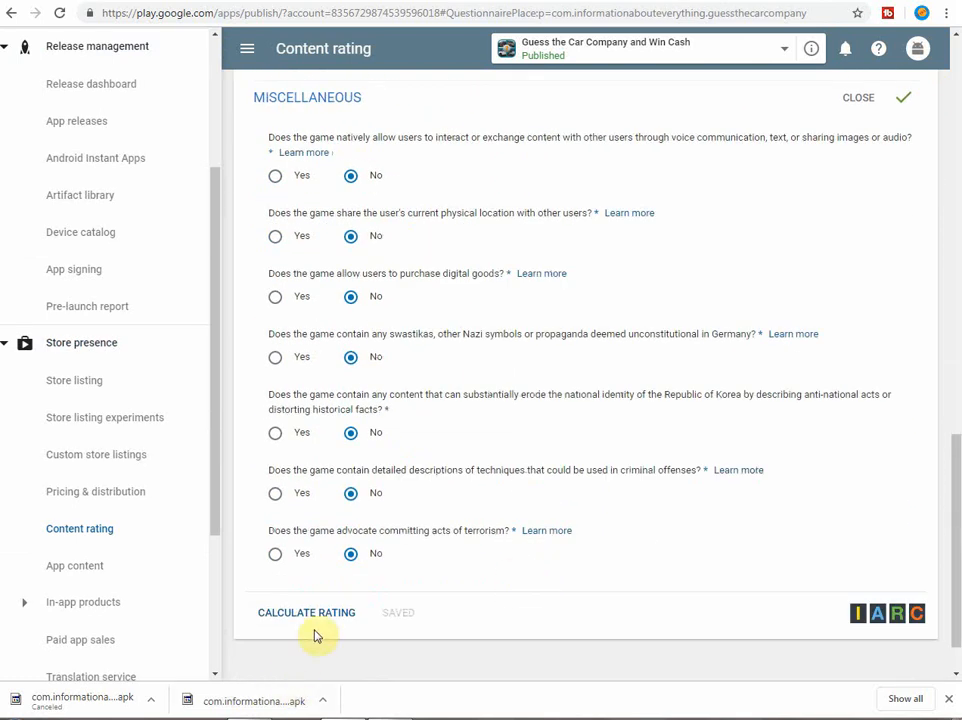
{"action": "left_click", "coordinate": [306, 612]}
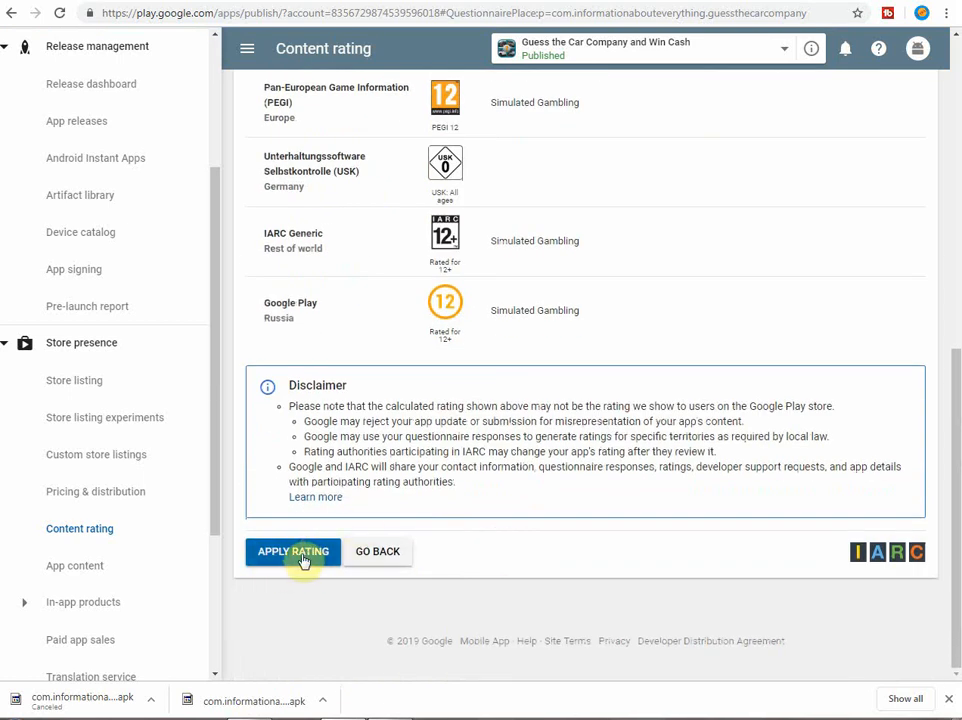
{"action": "left_click", "coordinate": [292, 551]}
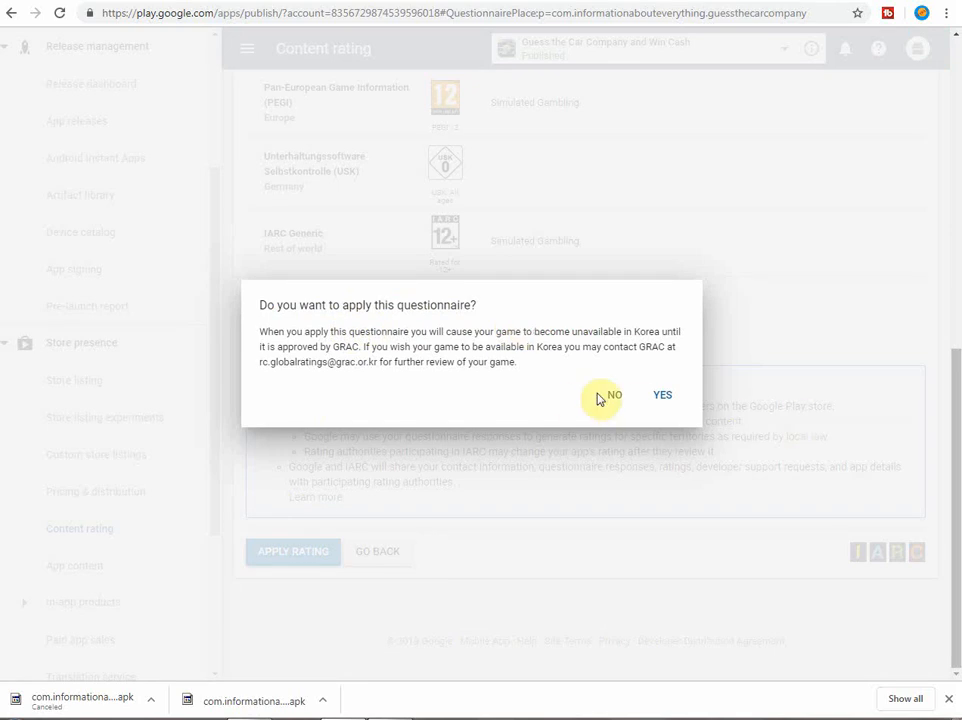
{"action": "mouse_move", "coordinate": [532, 363]}
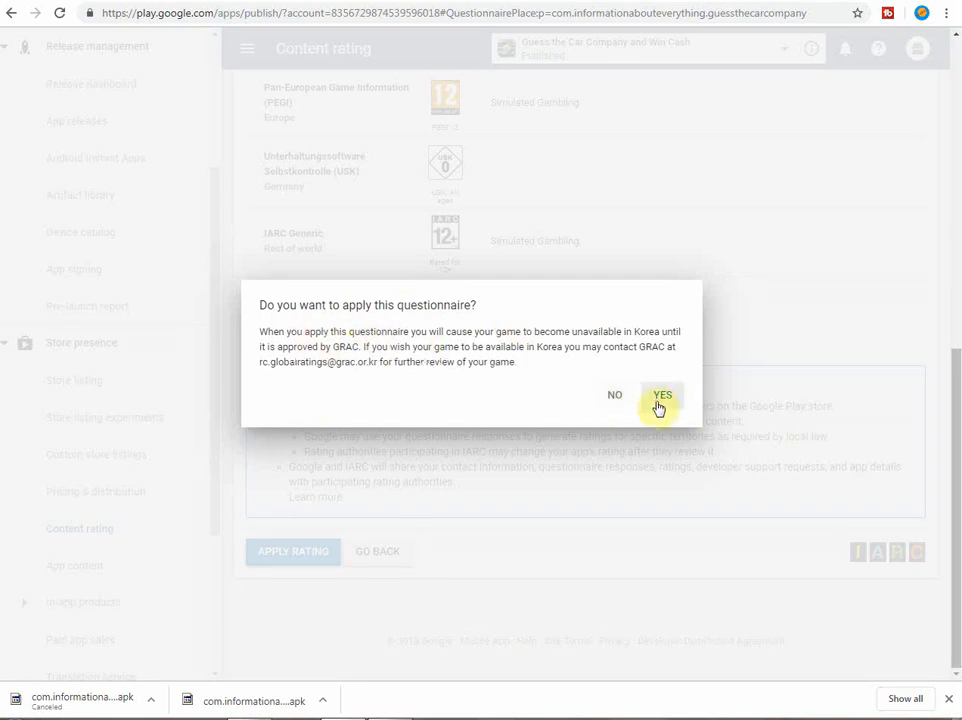
{"action": "left_click", "coordinate": [661, 395]}
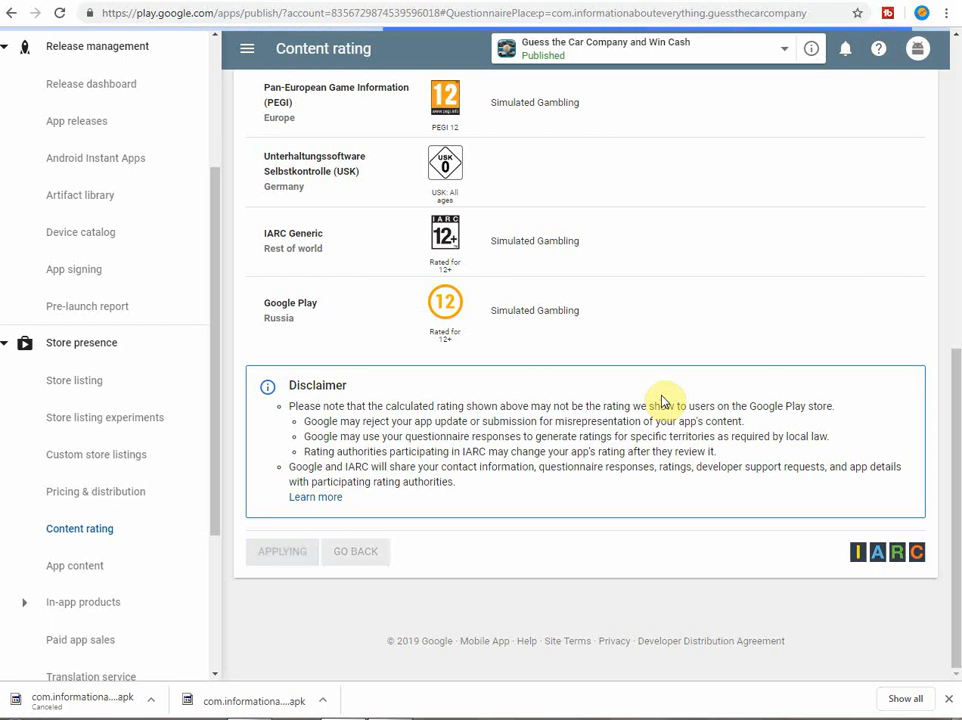
{"action": "mouse_move", "coordinate": [570, 504]}
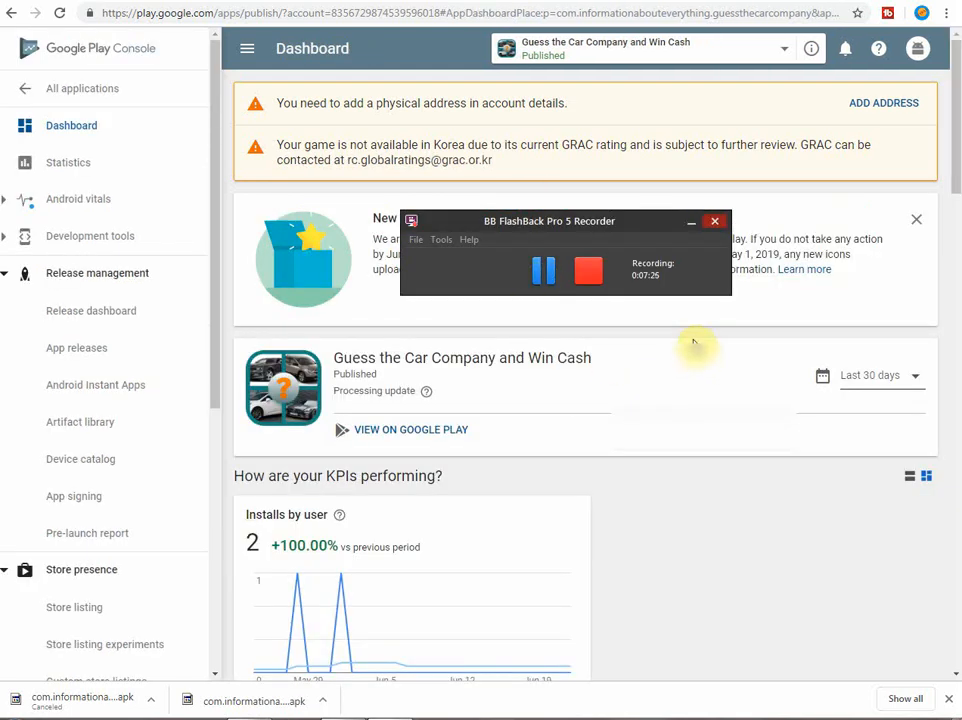
- Reload the game's Play Store listing and check version 7.3.2z and the 12+ Simulated Gambling rating
{"action": "left_click", "coordinate": [715, 220]}
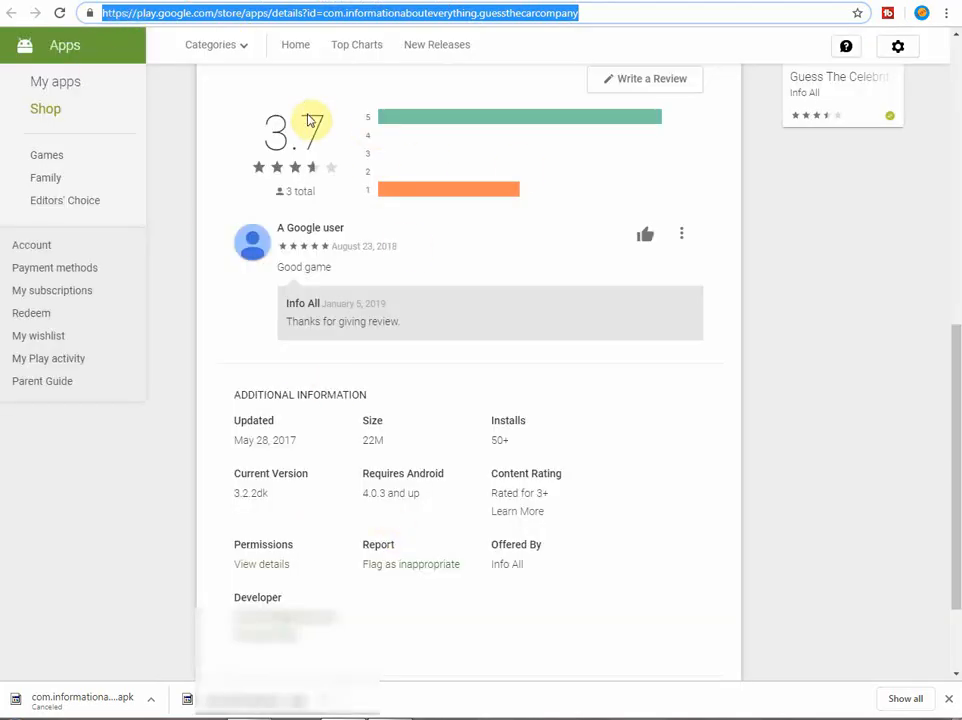
{"action": "scroll", "scroll_direction": "up", "scroll_amount": 3}
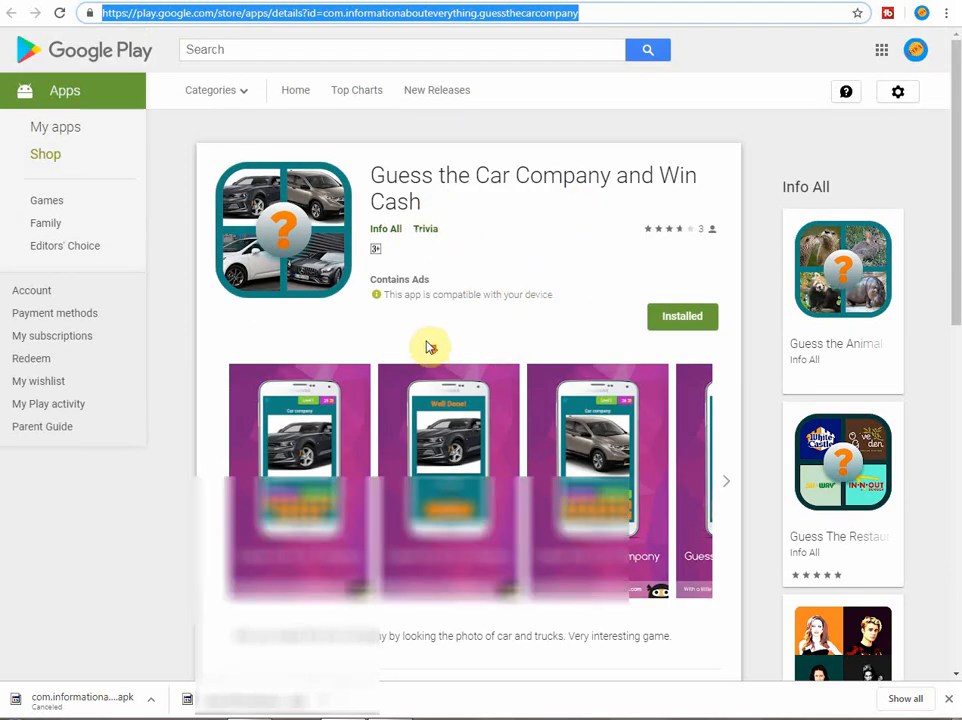
{"action": "scroll", "scroll_direction": "down", "scroll_amount": 3}
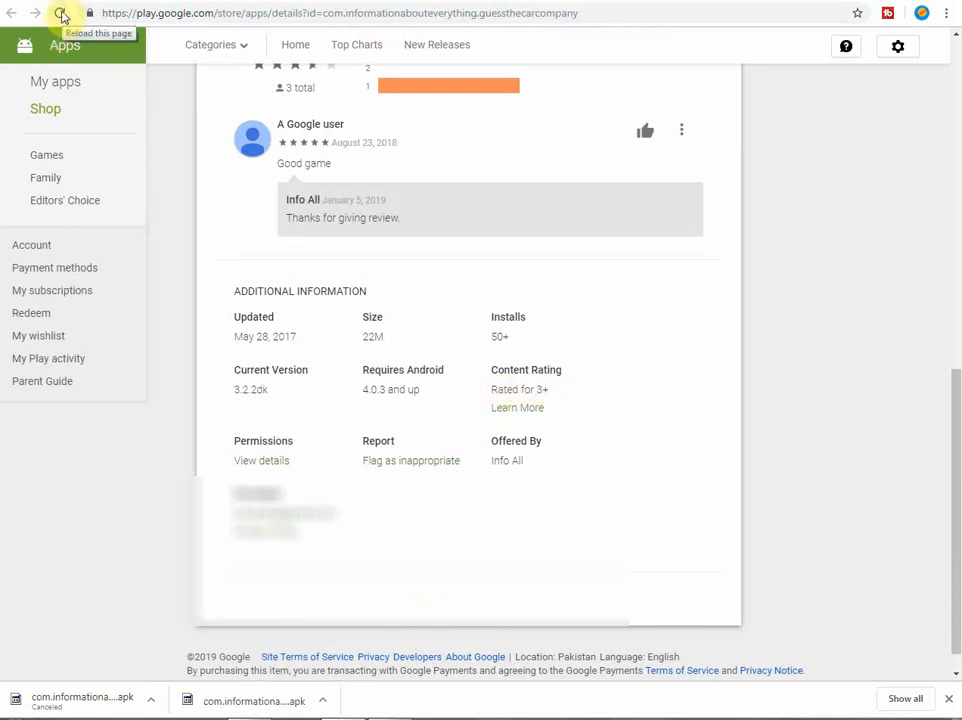
{"action": "left_click", "coordinate": [61, 13]}
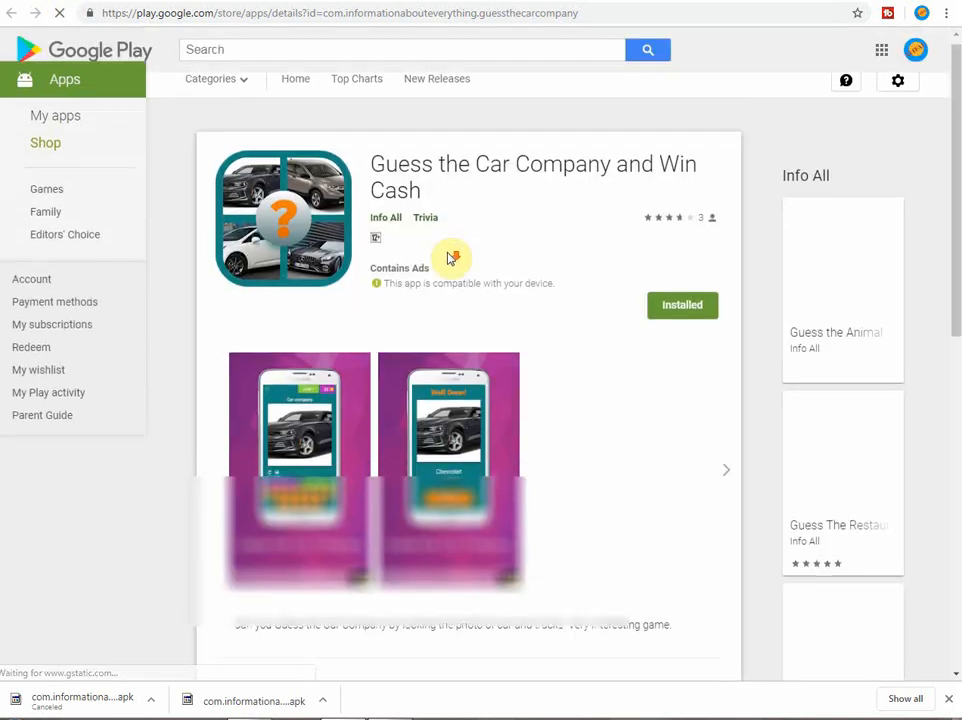
{"action": "scroll", "scroll_direction": "down", "scroll_amount": 3}
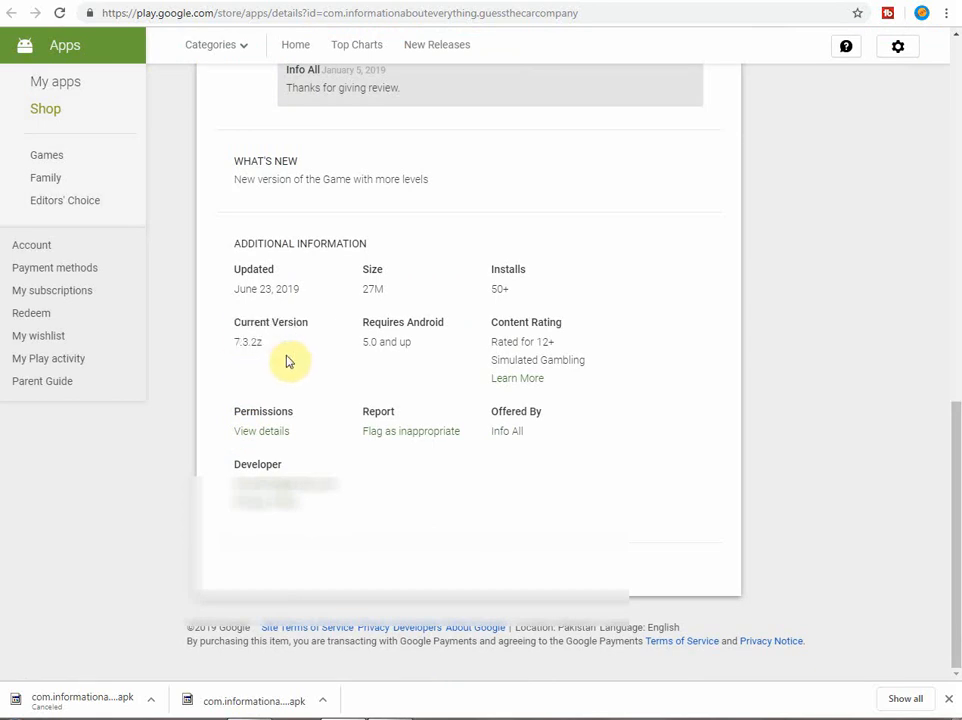
{"action": "mouse_move", "coordinate": [530, 358]}
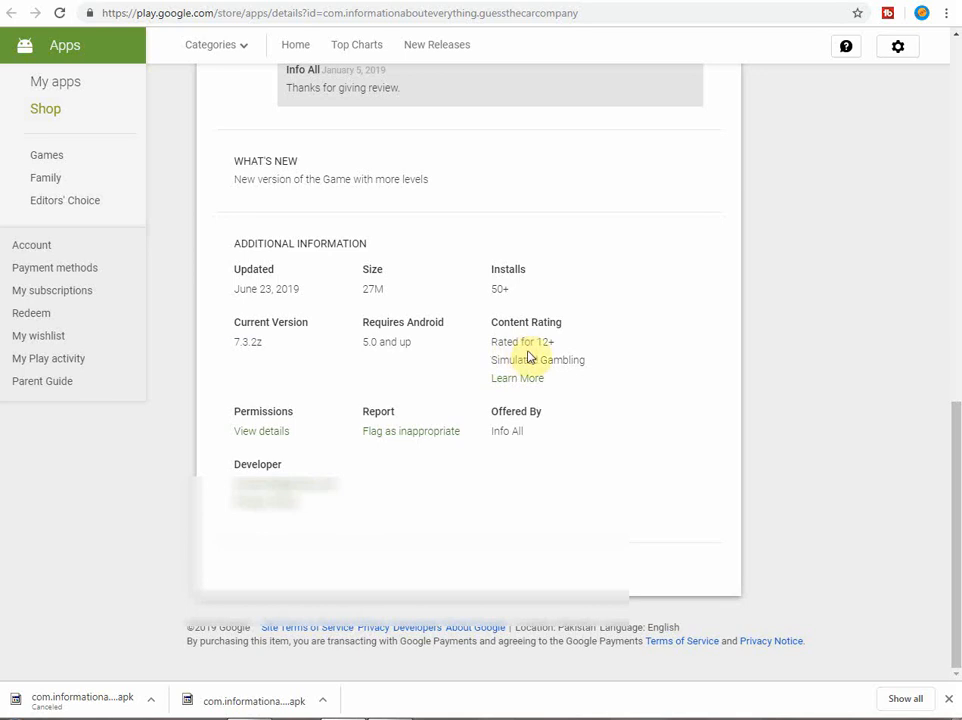
{"action": "double_click", "coordinate": [545, 342]}
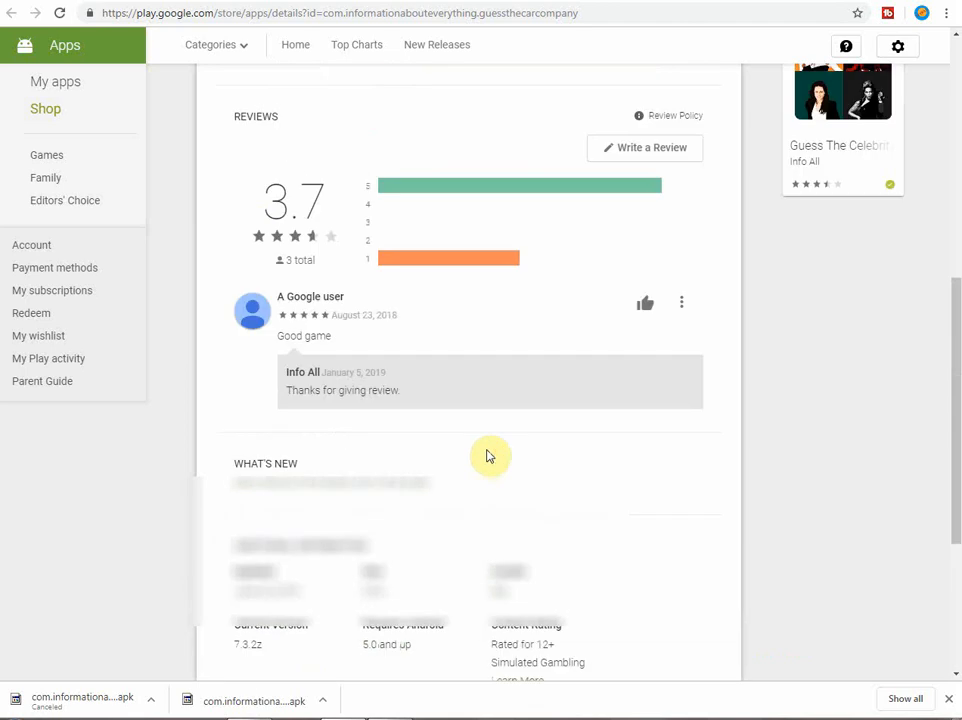
{"action": "scroll", "scroll_direction": "down", "scroll_amount": 3}
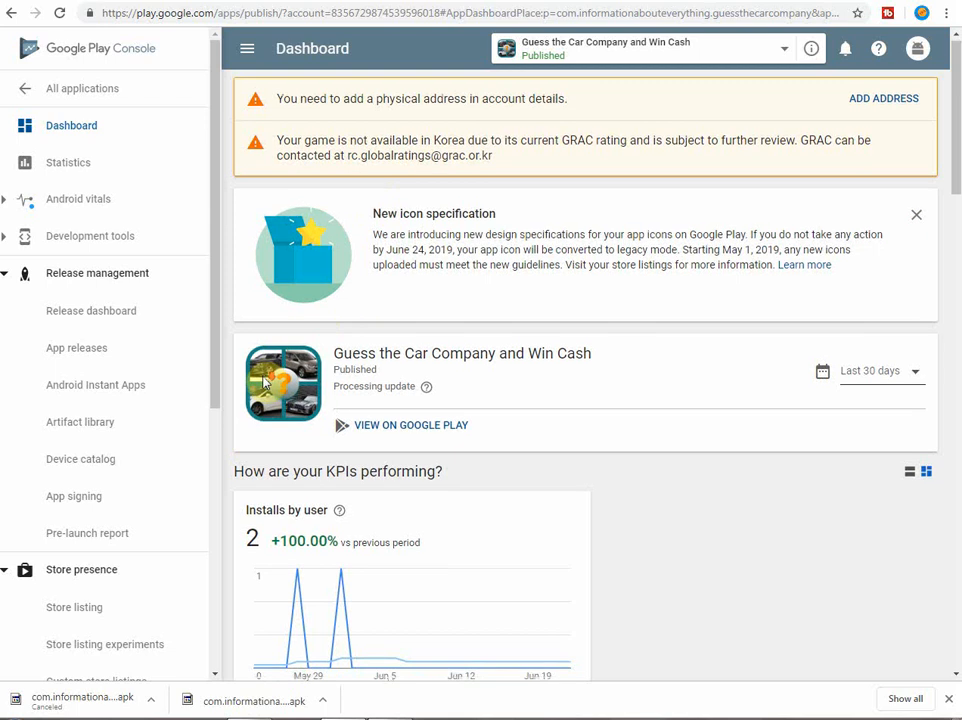
- Verify release 7.3.2z is at 100% rollout, then open the public listing from the dashboard
{"action": "scroll", "scroll_direction": "down", "scroll_amount": 3}
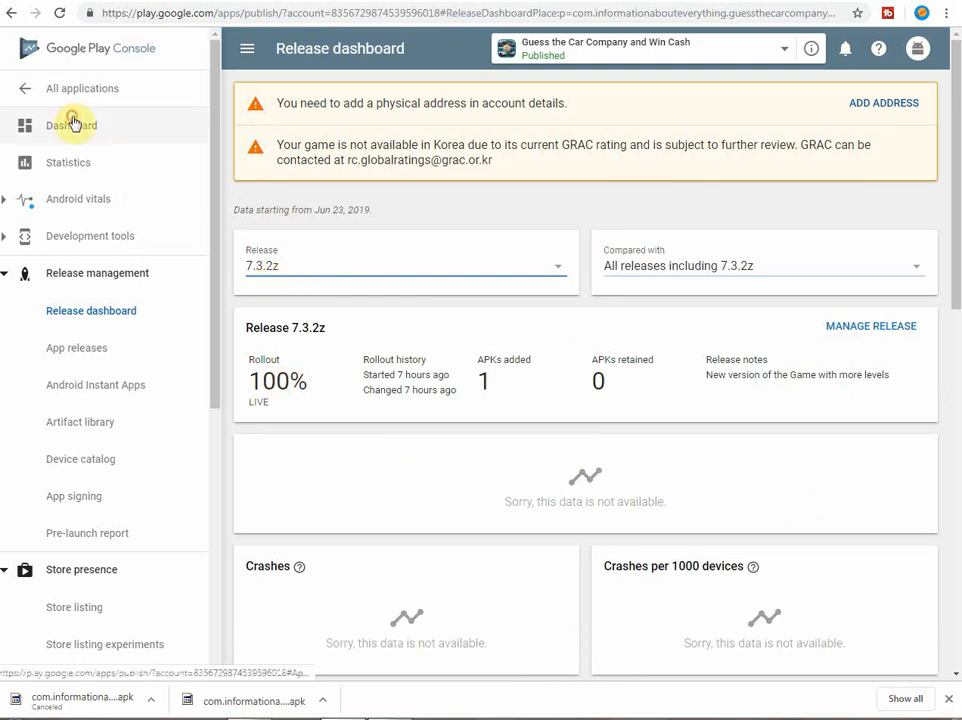
{"action": "left_click", "coordinate": [71, 125]}
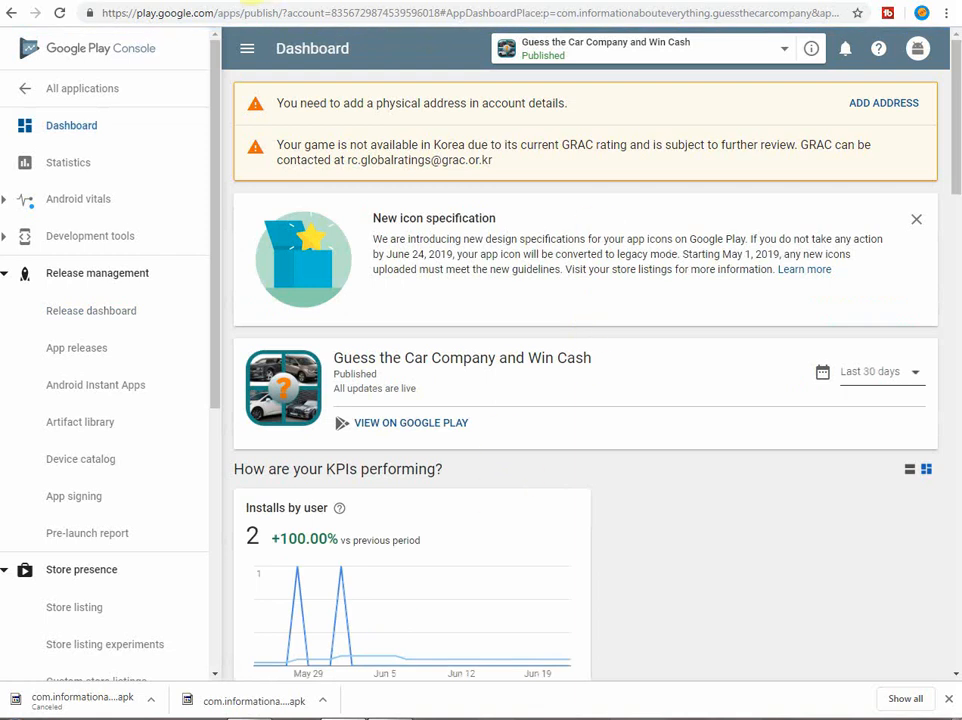
{"action": "left_click", "coordinate": [410, 422]}
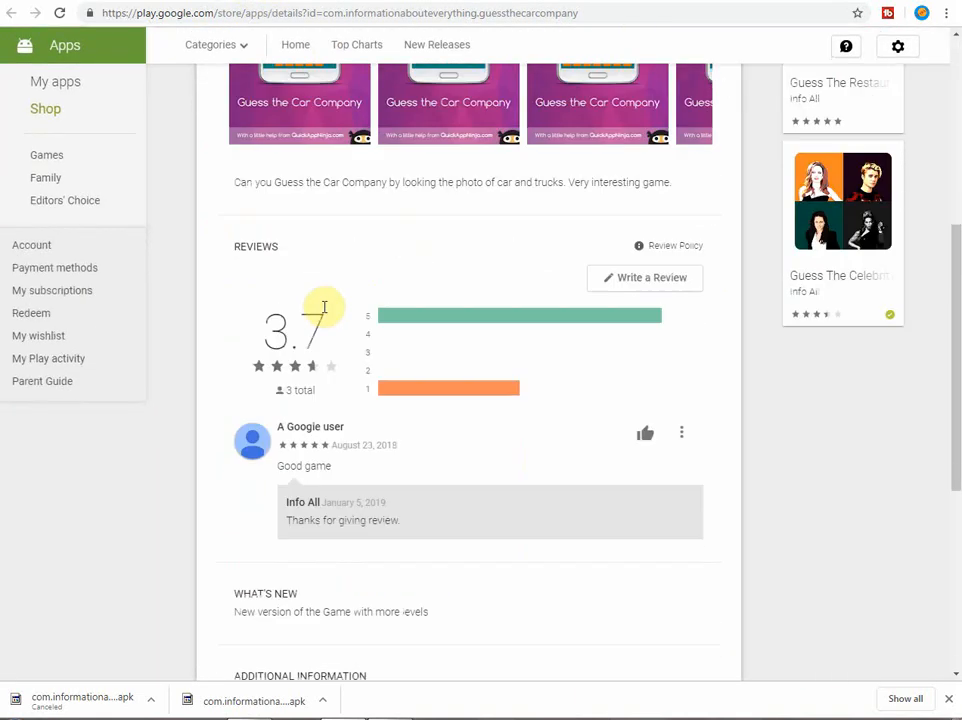
- Scroll through the updated listing's reviews and What's New notes
{"action": "scroll", "scroll_direction": "down", "scroll_amount": 3}
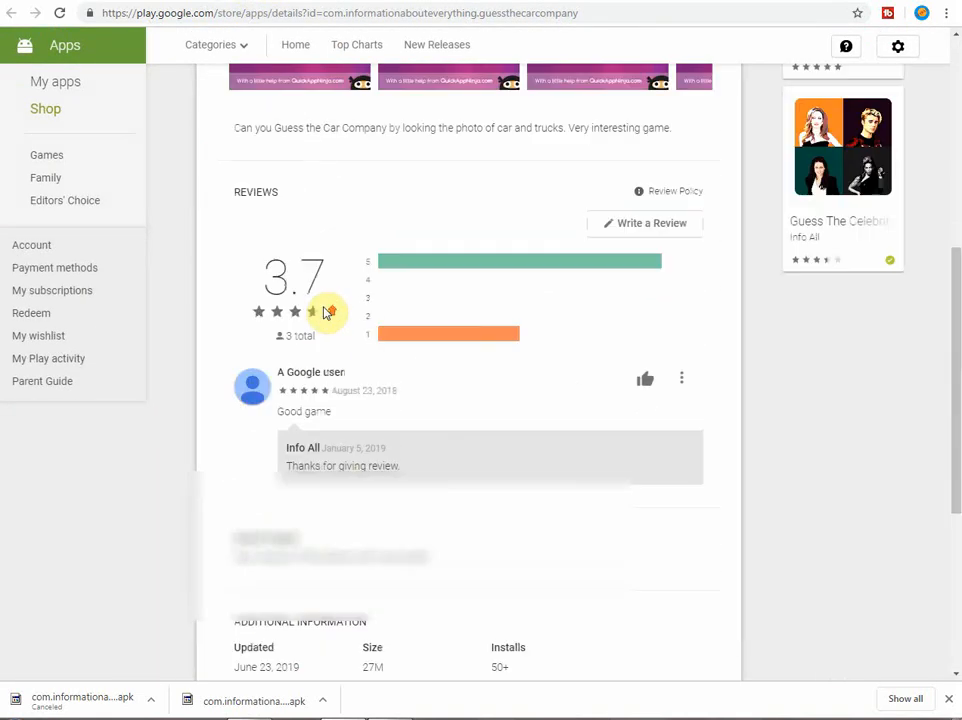
{"action": "scroll", "scroll_direction": "up", "scroll_amount": 3}
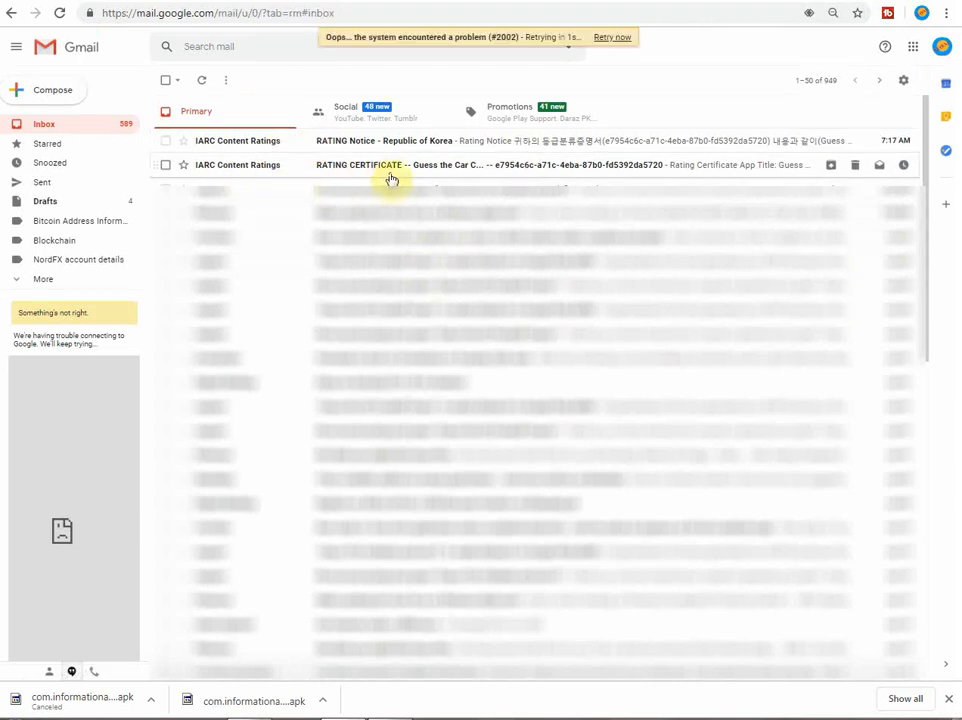
- Open IARC's rating certificate email for Guess the Car Company and scroll through its Simulated Gambling ratings
{"action": "left_click", "coordinate": [390, 165]}
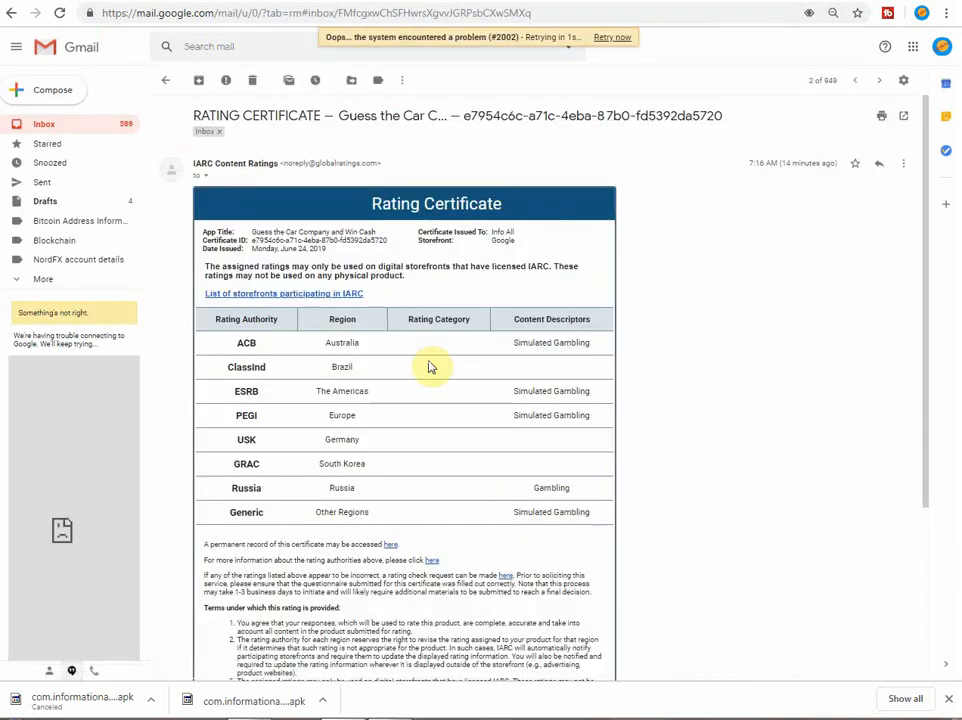
{"action": "scroll", "scroll_direction": "down", "scroll_amount": 3}
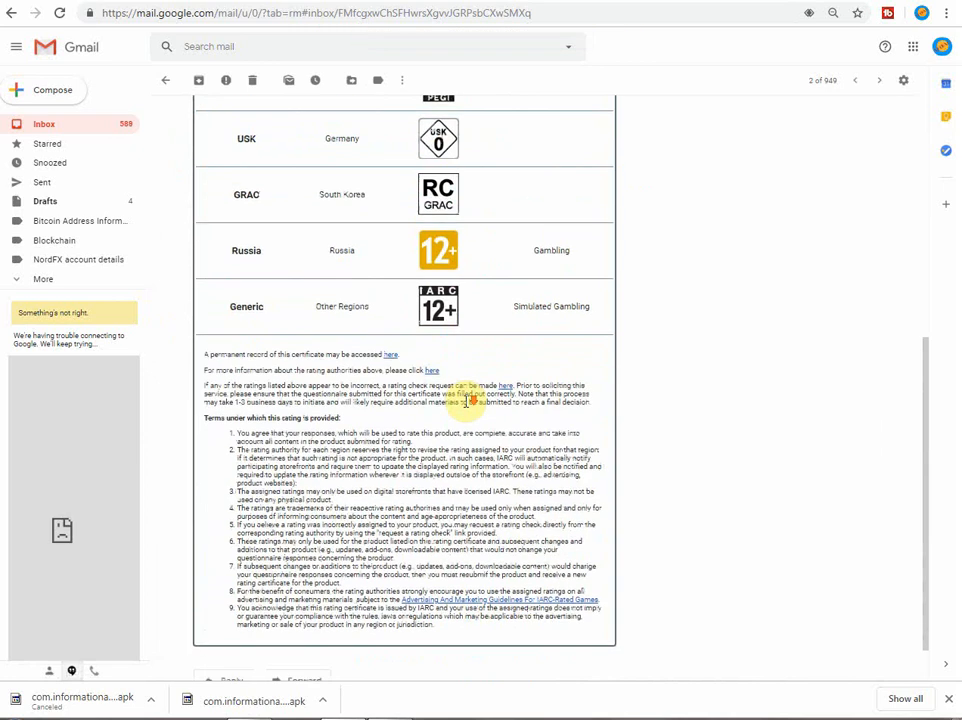
{"action": "scroll", "scroll_direction": "up", "scroll_amount": 3}
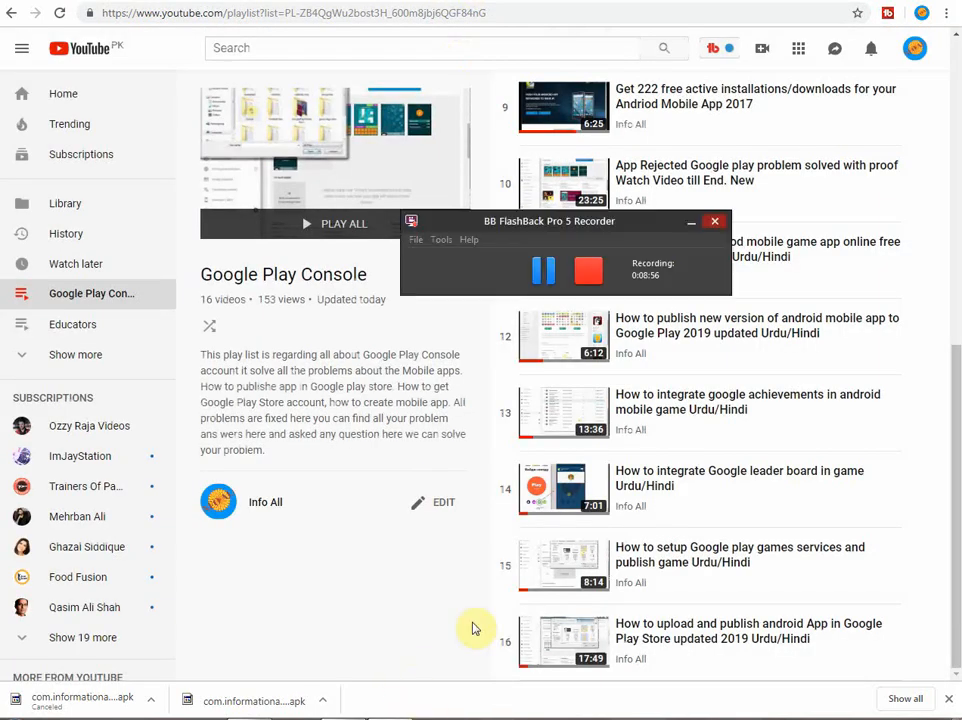
{"action": "mouse_move", "coordinate": [525, 367]}
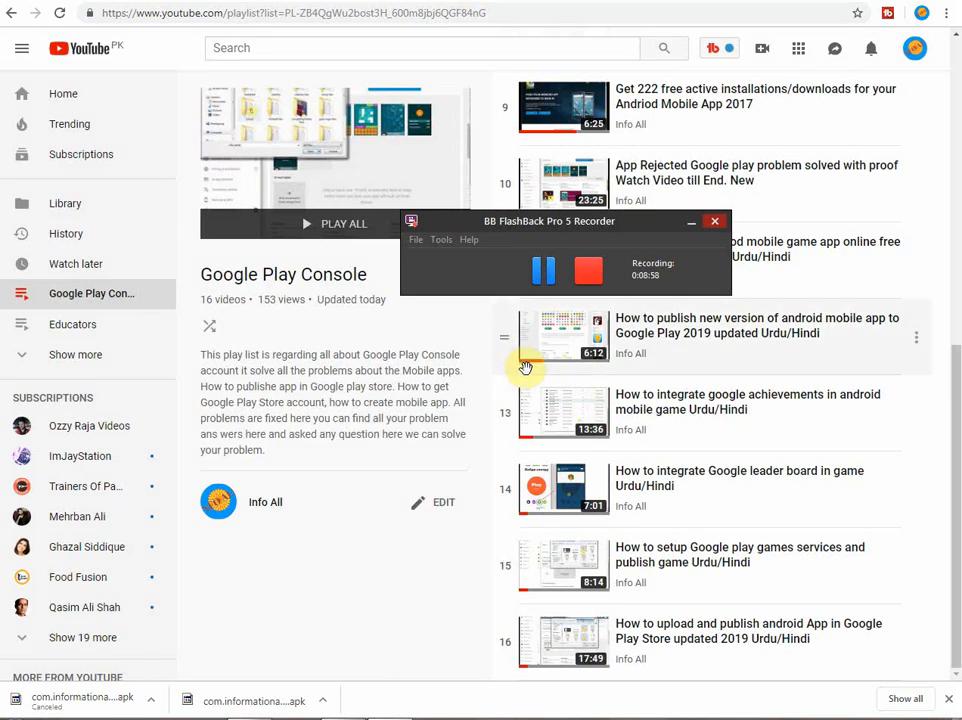